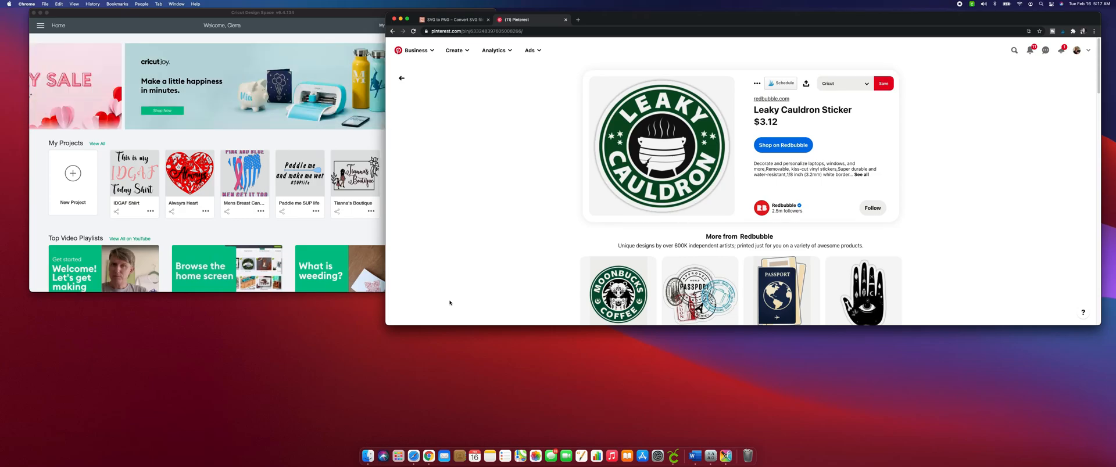
mouse_move(660, 145)
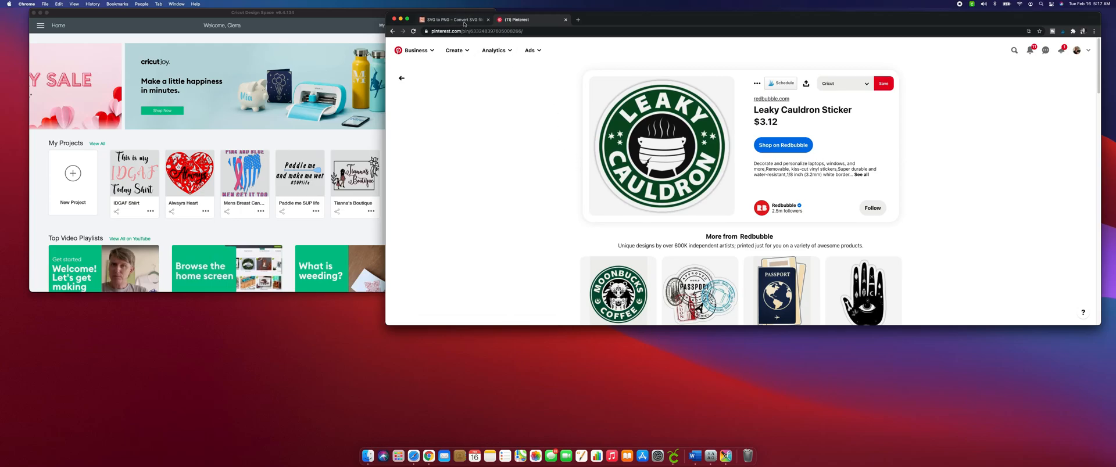
Step: From the SVG to PNG tab, search Google for 'pngtosvg free' and open the pngtosvg.com result
click(453, 20)
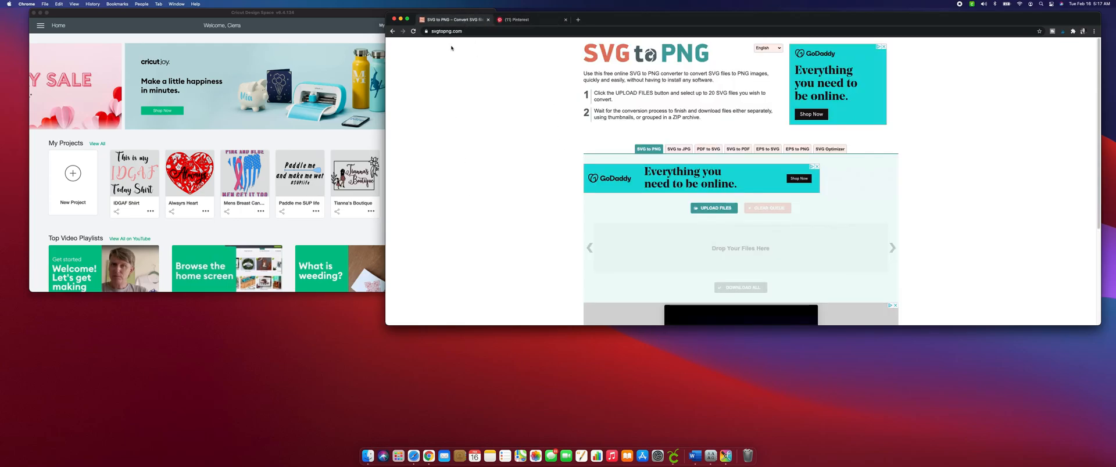
mouse_move(491, 86)
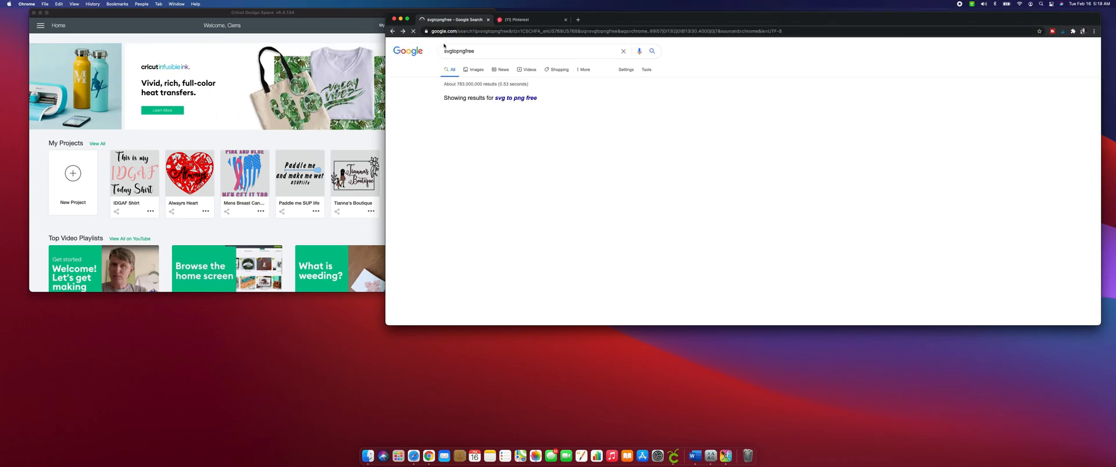
click(527, 51)
text(pngtosvg)
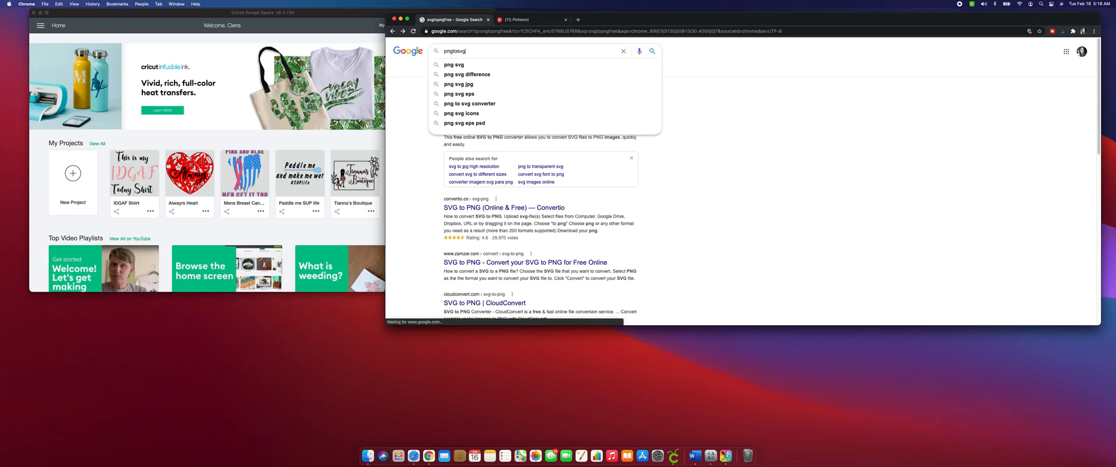
text(free)
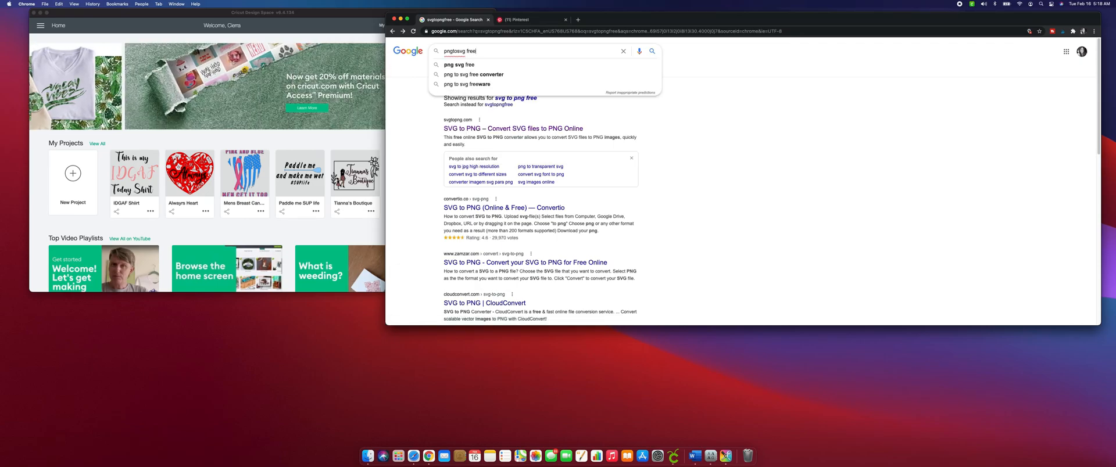
key(Return)
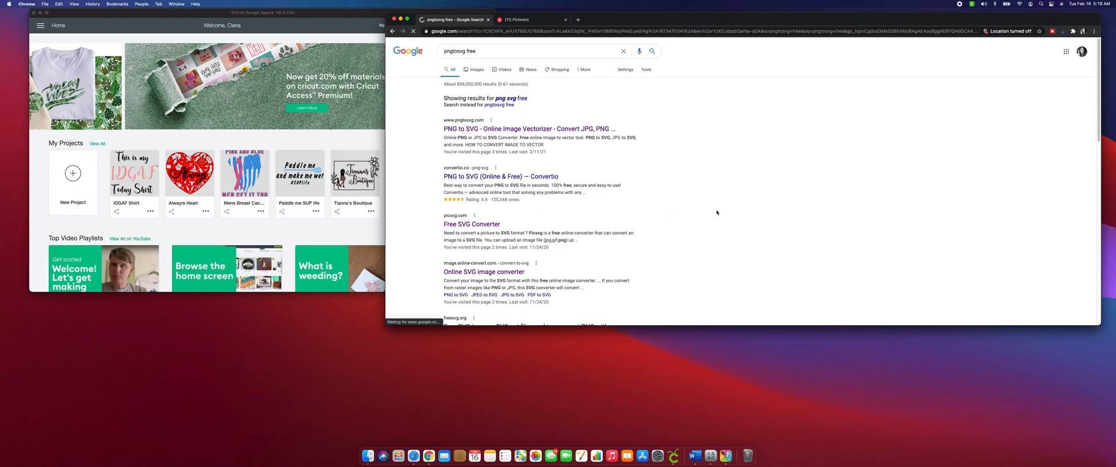
click(533, 128)
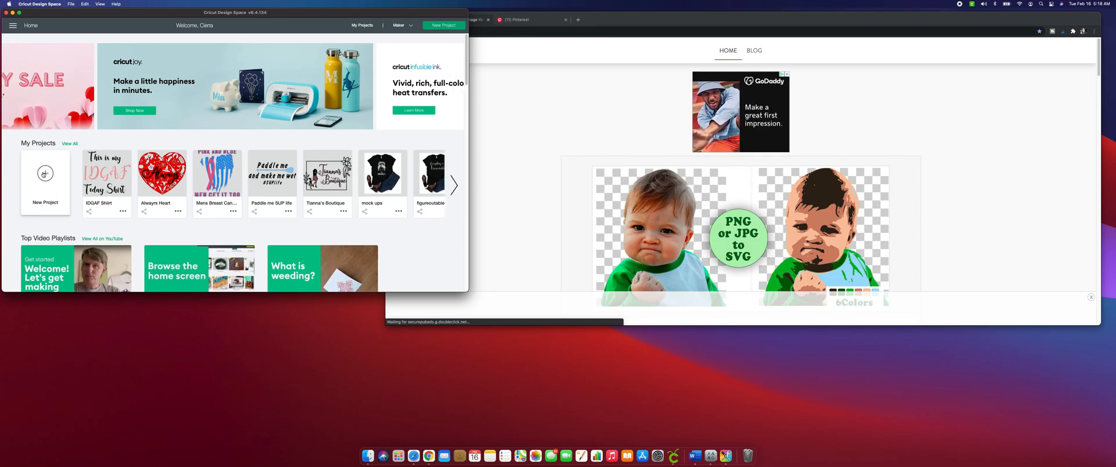
Step: Open a blank New Project canvas from the Cricut Design Space home screen
click(444, 26)
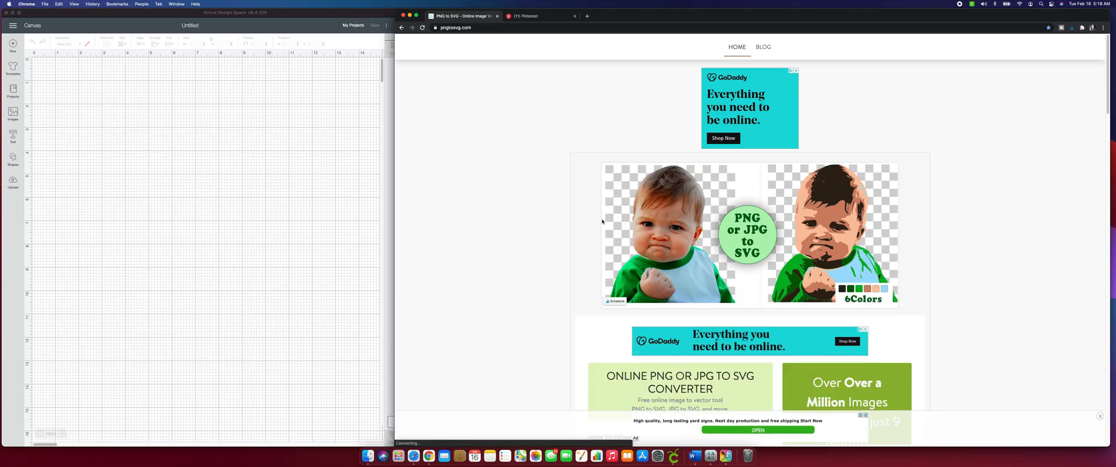
Step: Save the Pinterest sticker image to Downloads as a JPEG named Leaky Cauldron
scroll(up, 3)
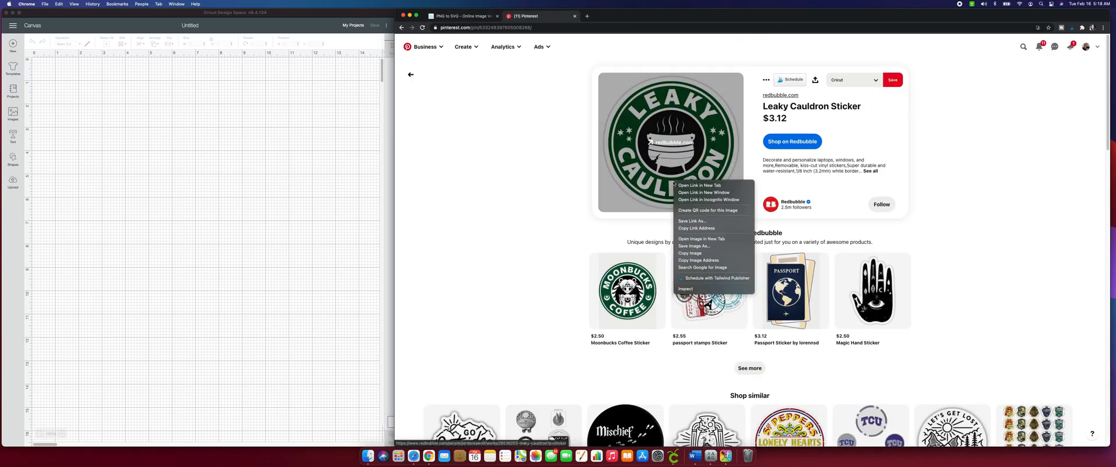
mouse_move(696, 228)
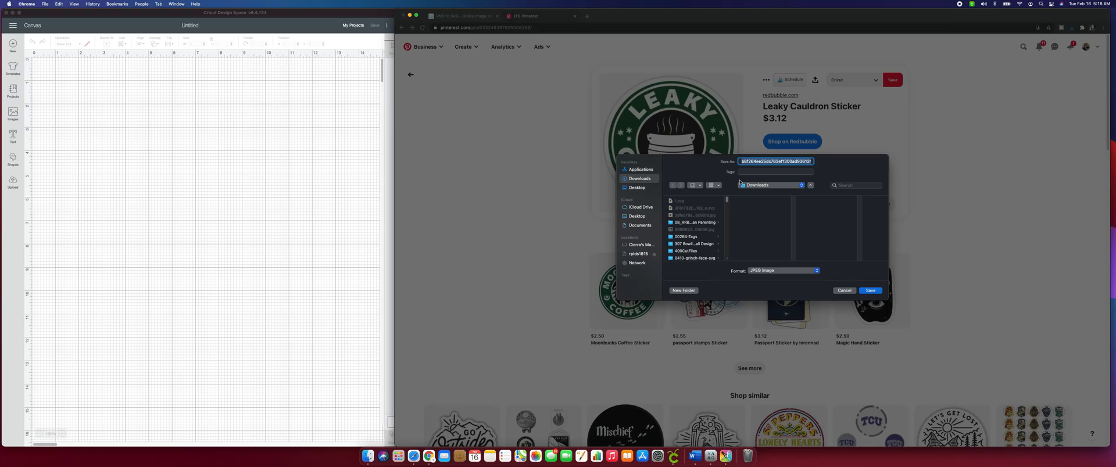
text(Leaky Cauldron)
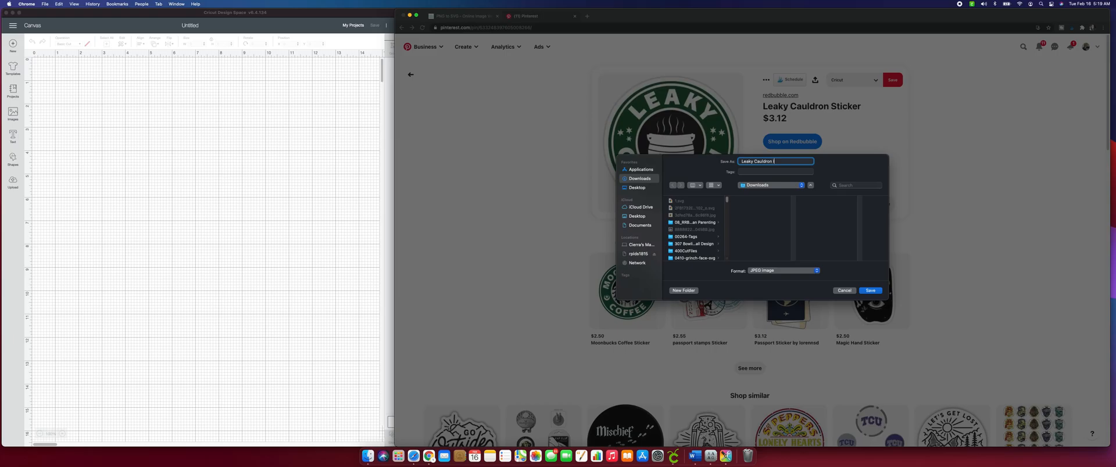
click(870, 290)
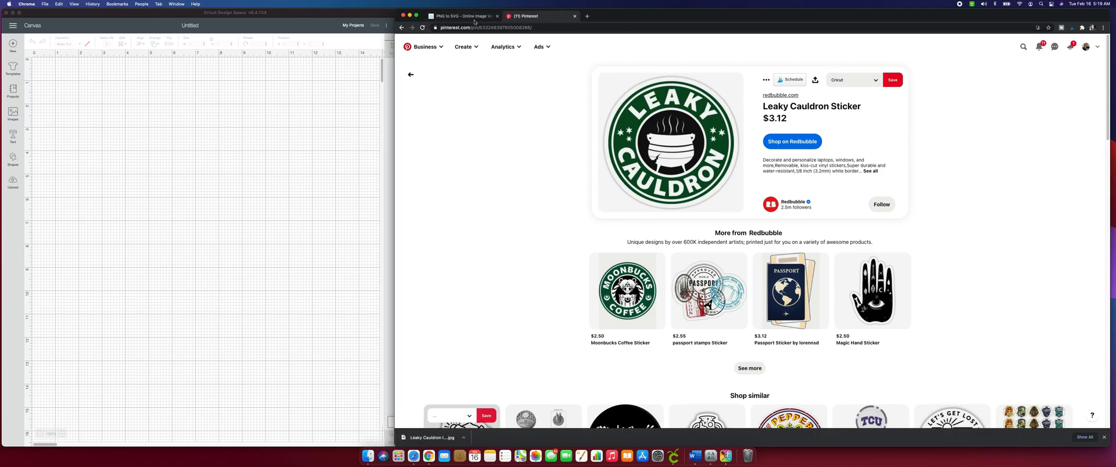
Step: Return to the pngtosvg.com tab and scroll down to the Image to Vector upload box
click(462, 15)
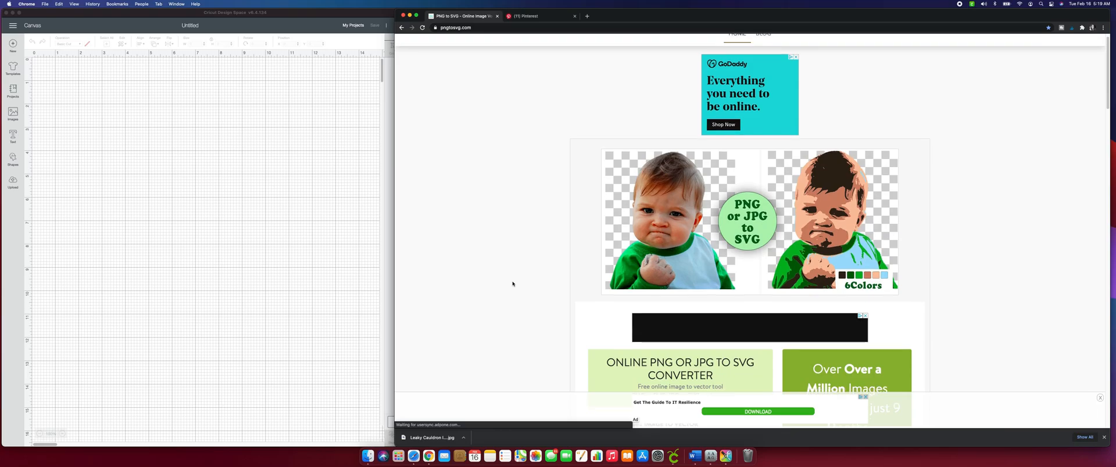
scroll(down, 3)
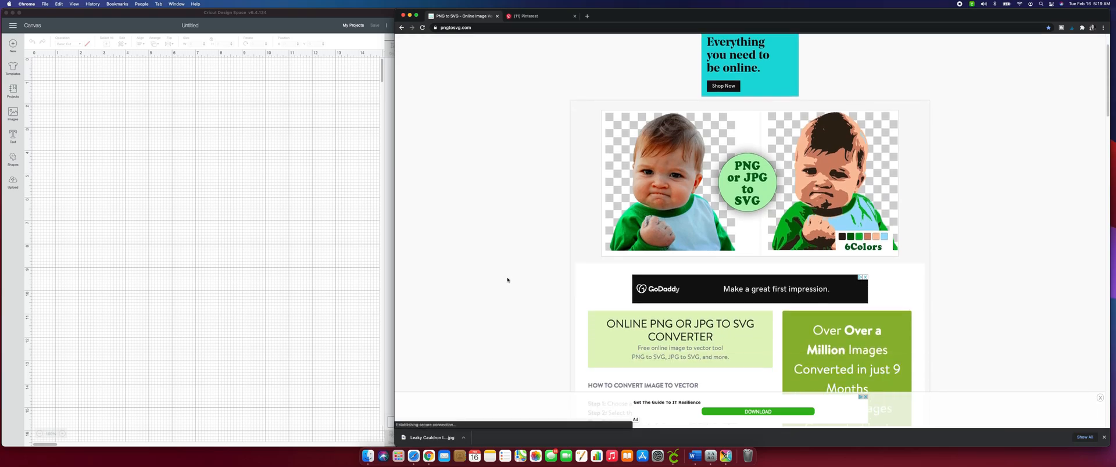
scroll(down, 3)
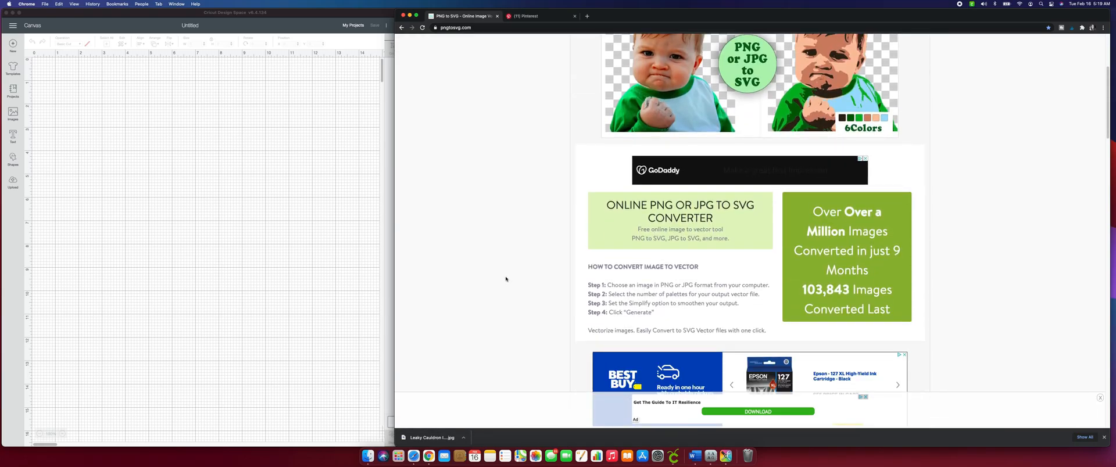
scroll(down, 3)
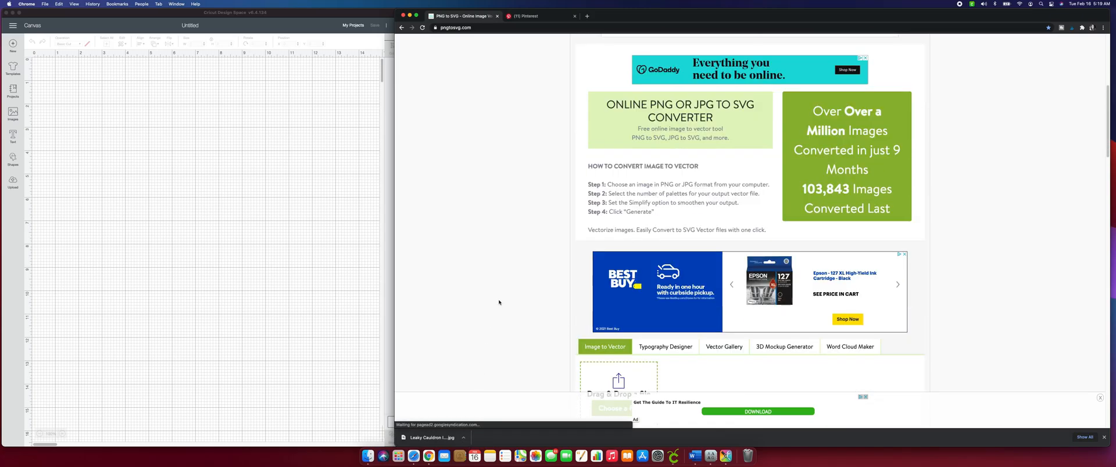
scroll(down, 3)
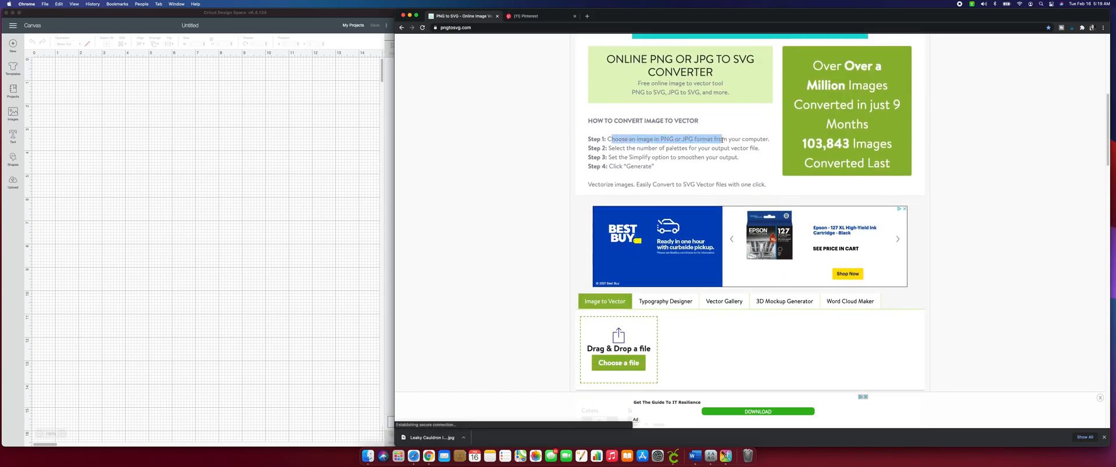
scroll(down, 3)
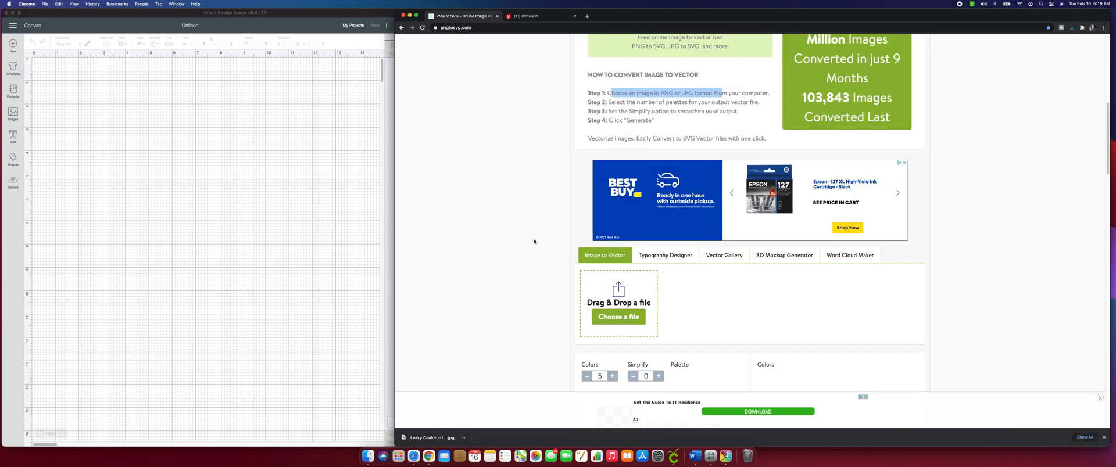
scroll(down, 3)
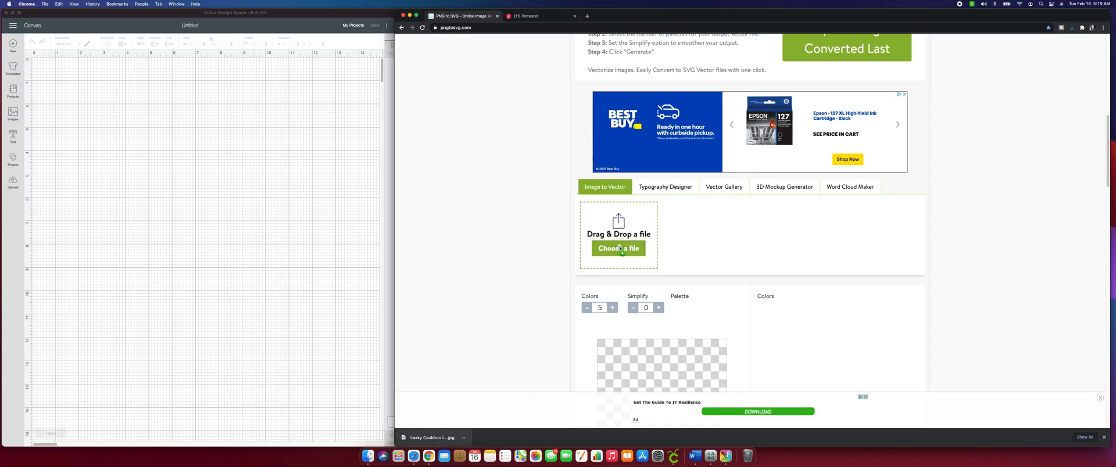
Step: Upload the Leaky Cauldron JPG through Choose a file and review its preview
click(618, 248)
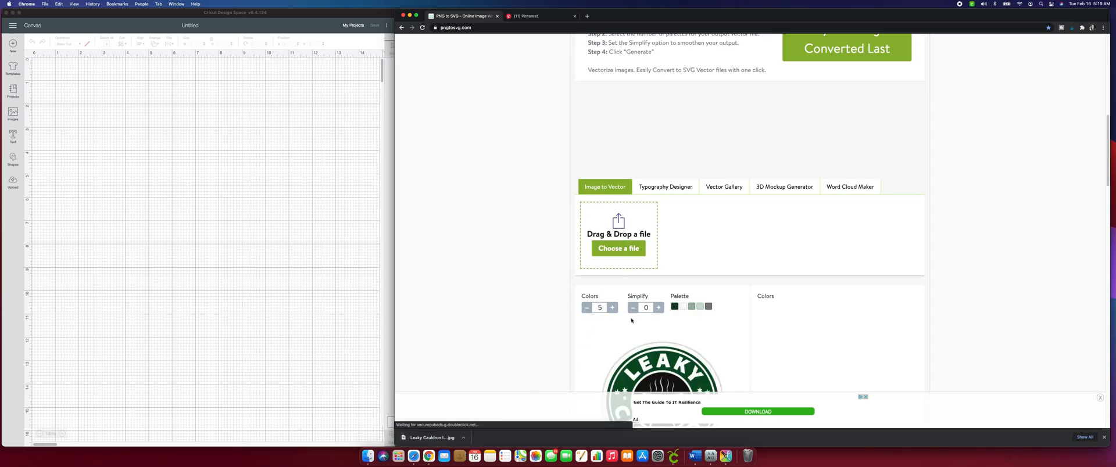
scroll(down, 3)
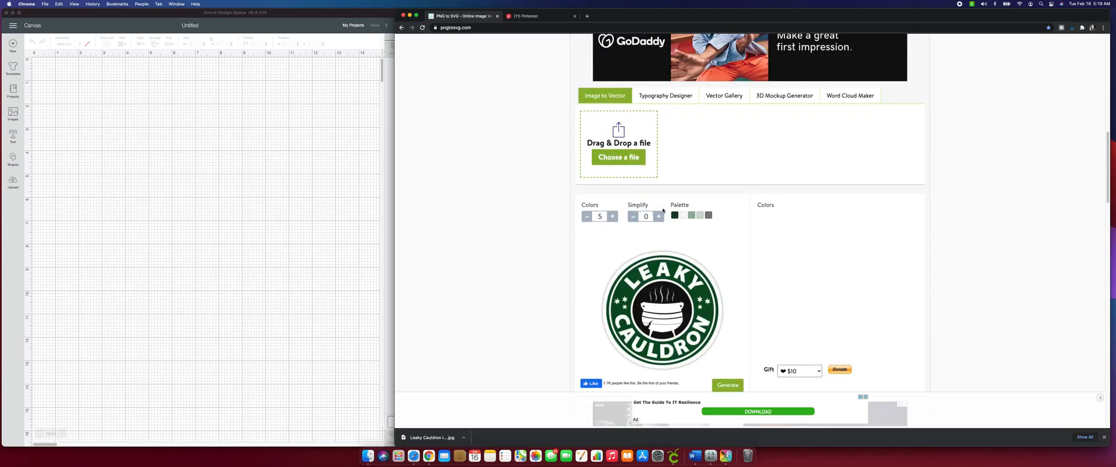
scroll(up, 3)
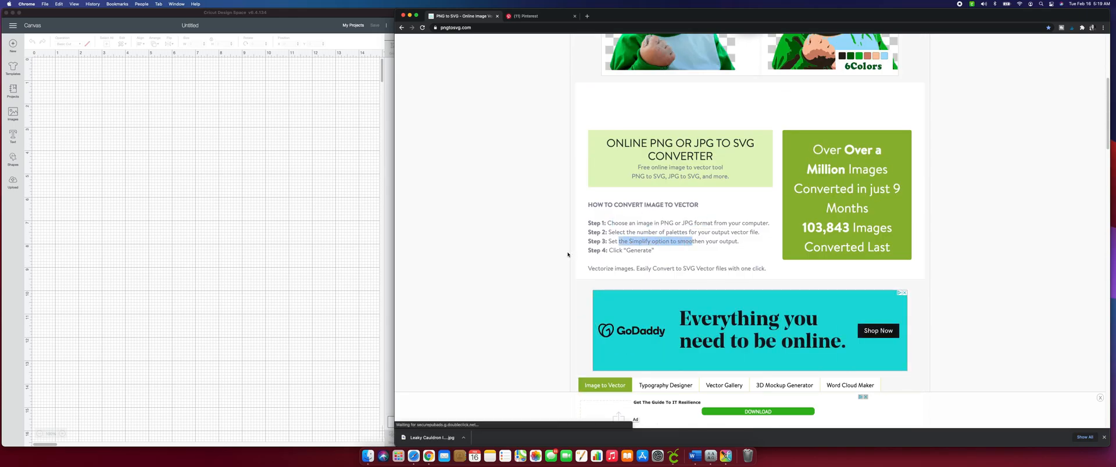
scroll(down, 3)
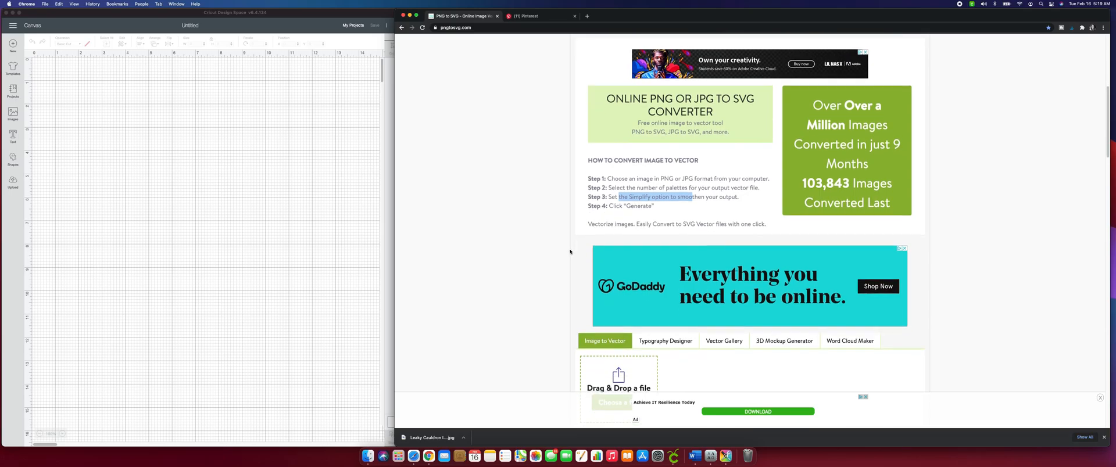
scroll(down, 3)
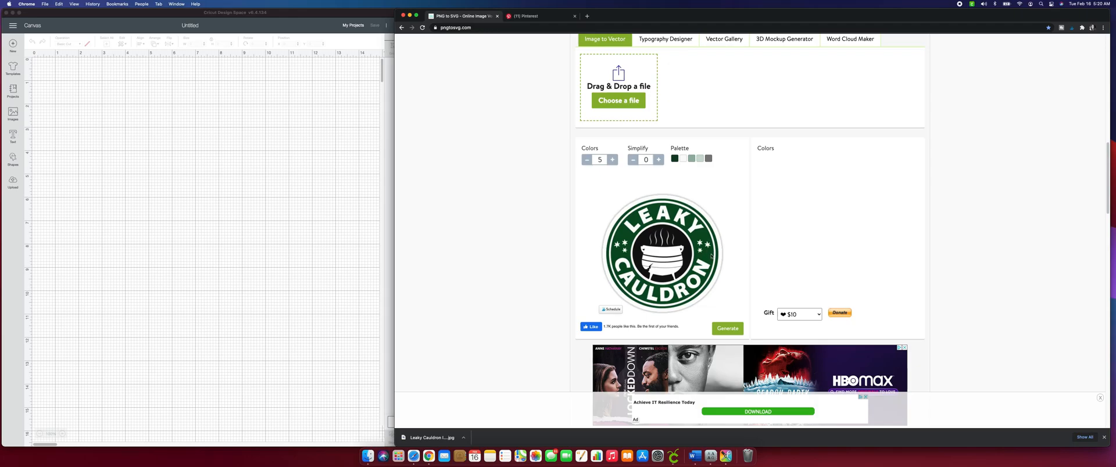
mouse_move(723, 248)
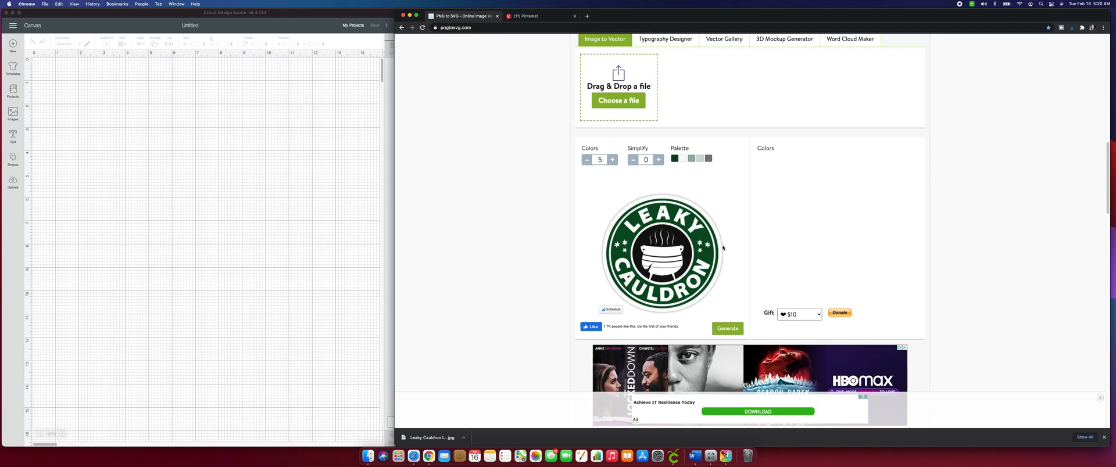
mouse_move(708, 237)
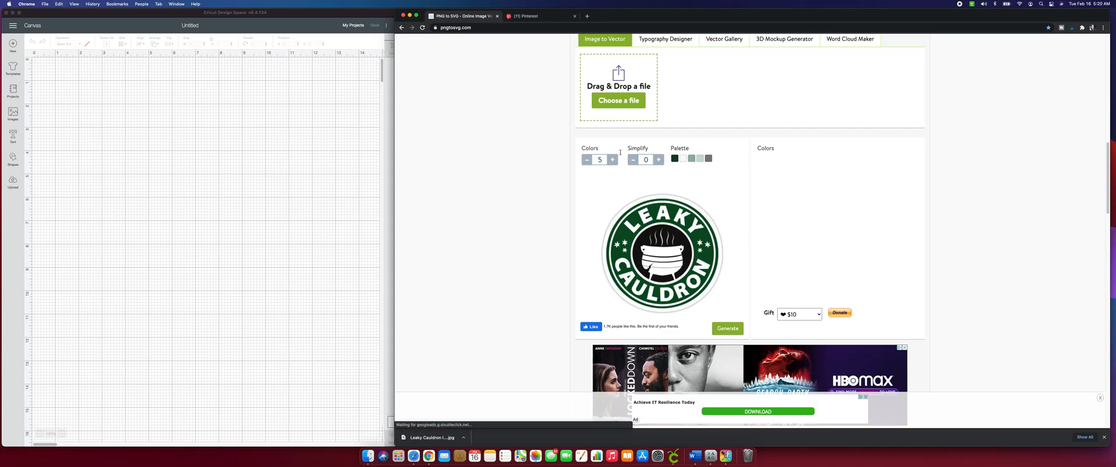
Step: Raise simplify to 6 and set the palette swatches to dark green, black and white
click(659, 159)
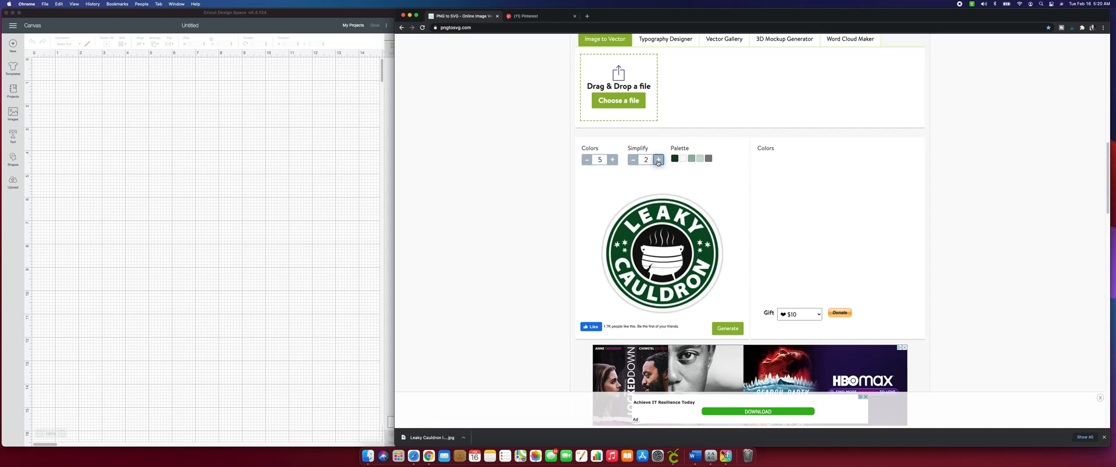
click(657, 159)
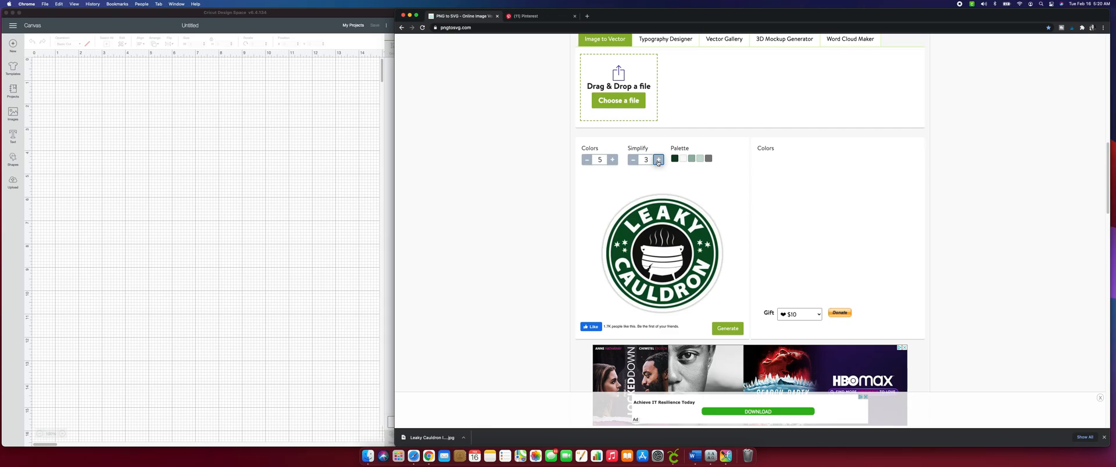
click(658, 159)
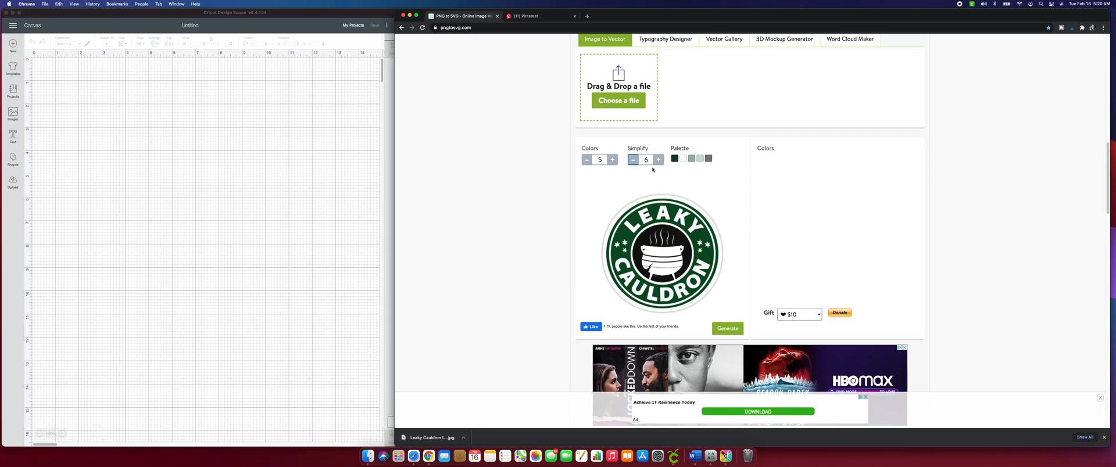
mouse_move(667, 210)
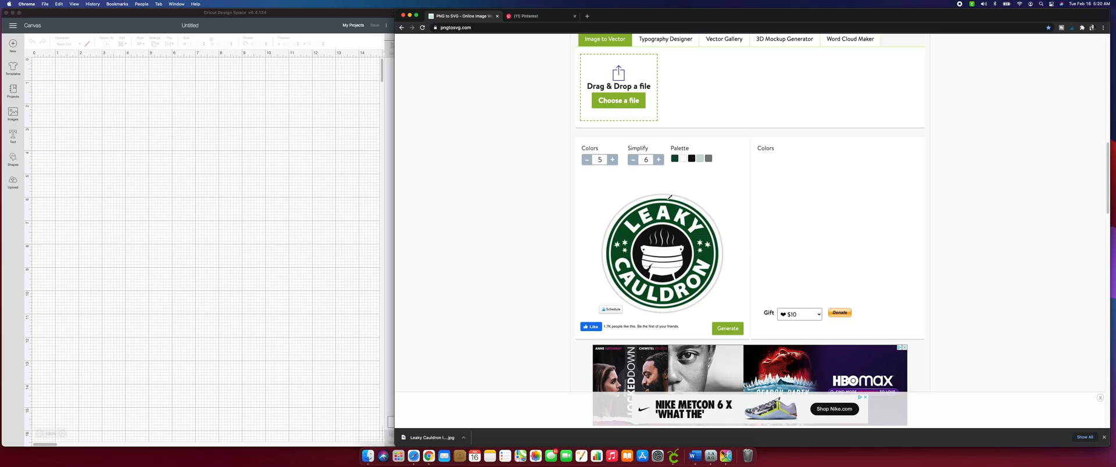
mouse_move(685, 169)
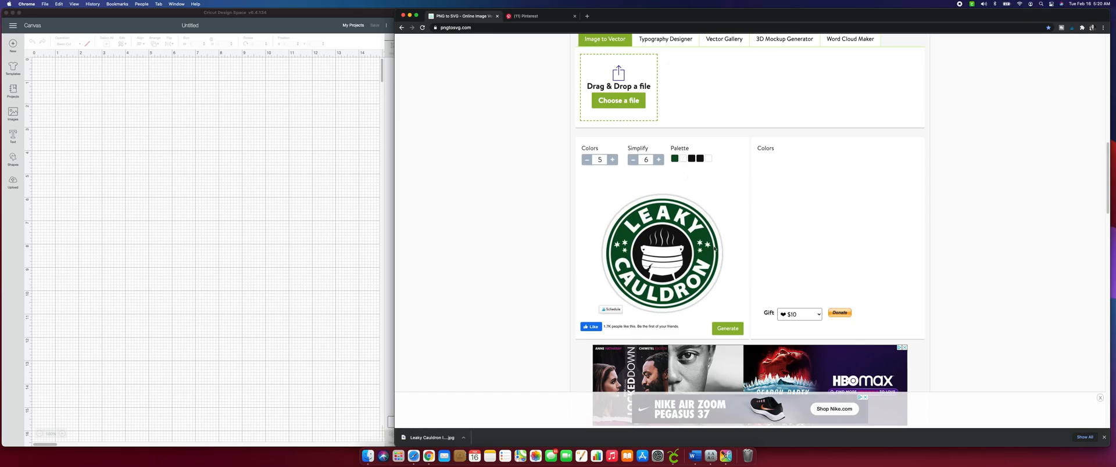
mouse_move(691, 293)
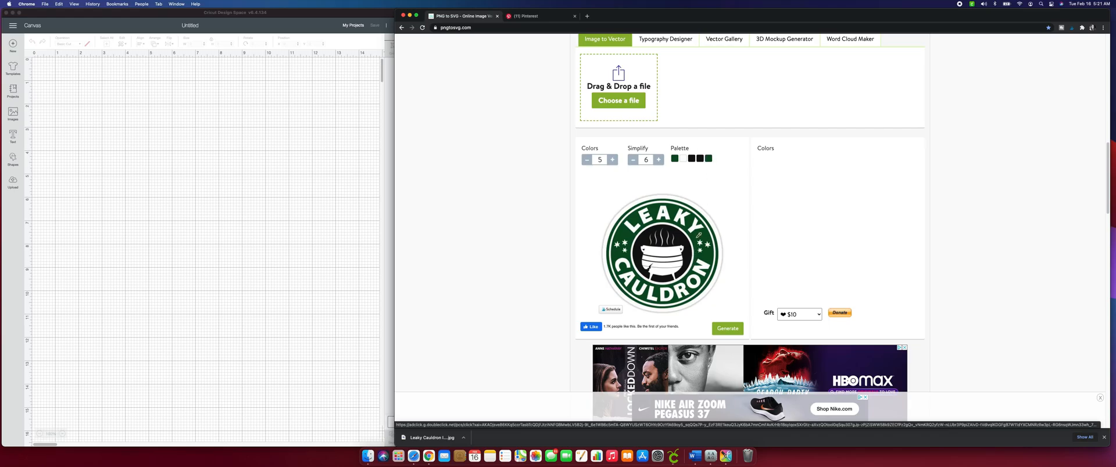
click(708, 159)
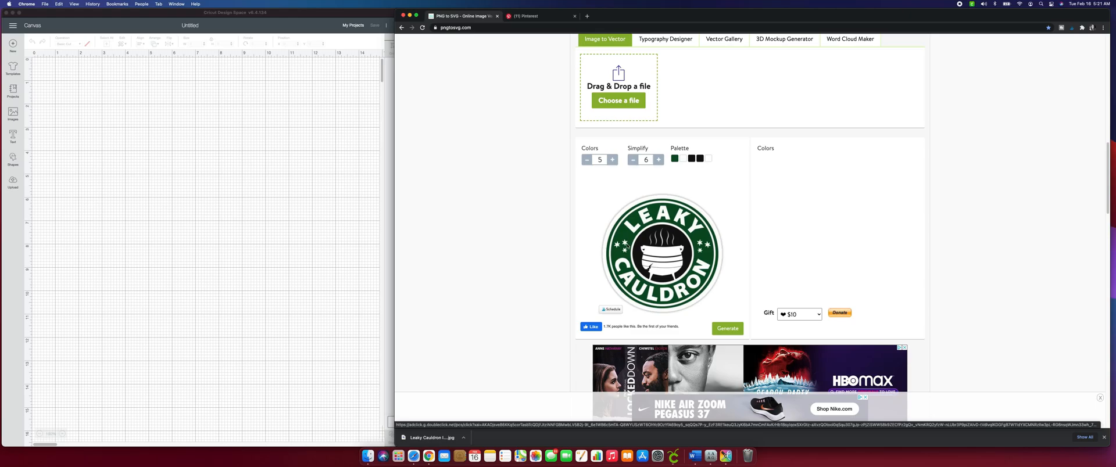
click(708, 158)
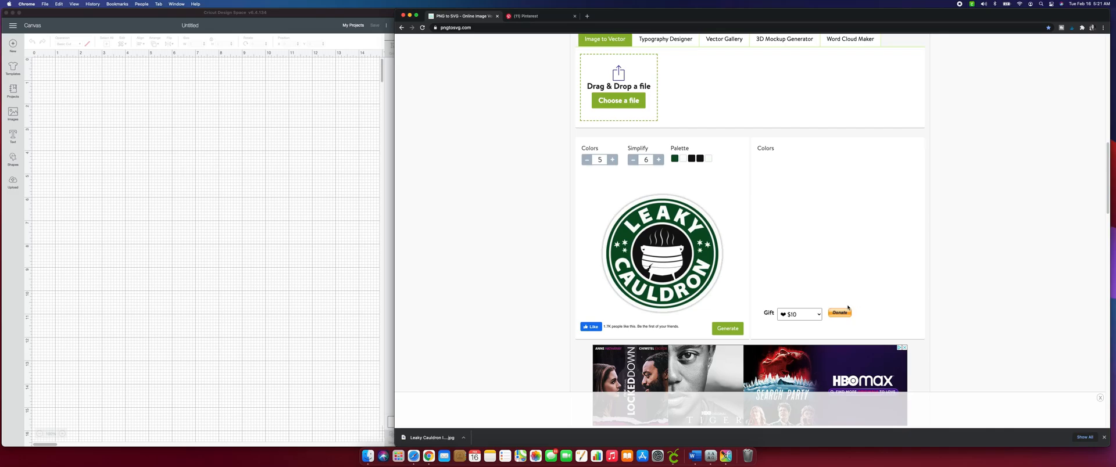
mouse_move(759, 293)
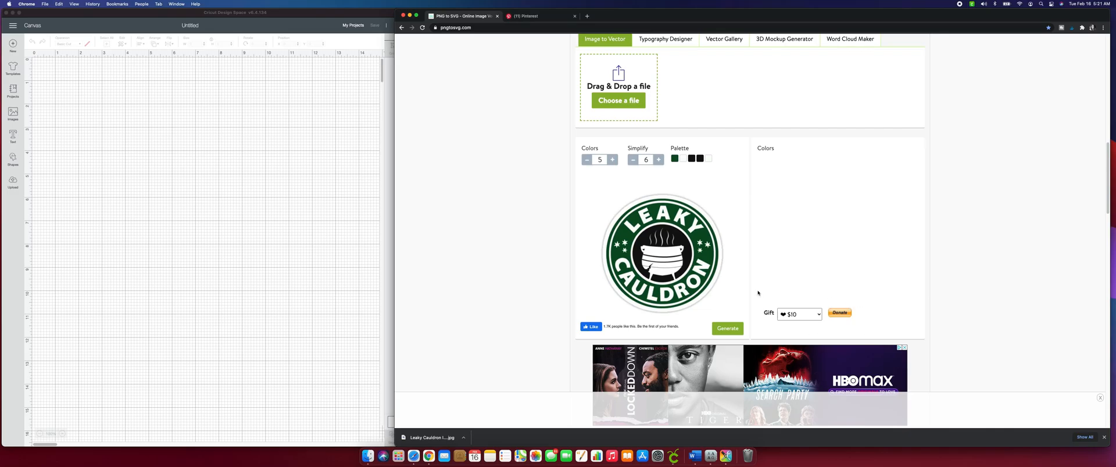
mouse_move(888, 282)
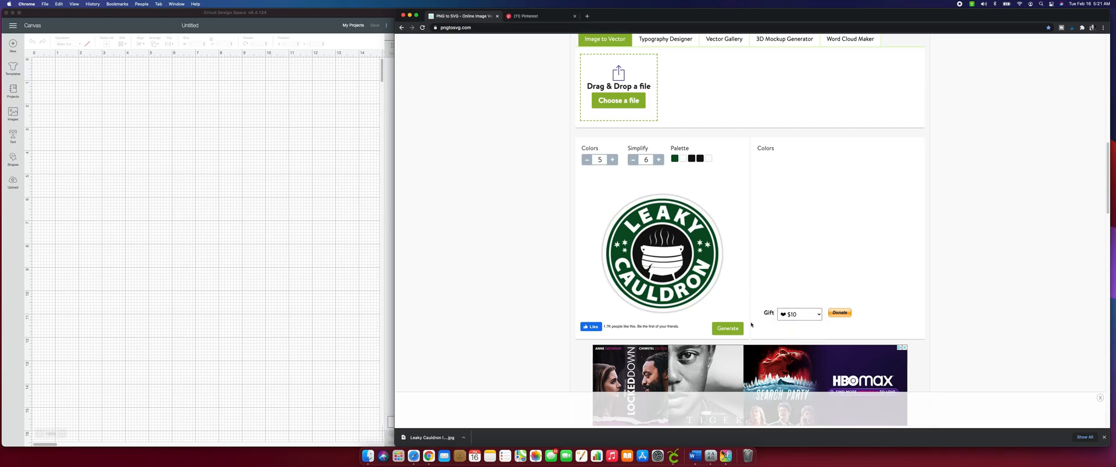
Step: Generate the Leaky Cauldron vector with the current settings
scroll(down, 3)
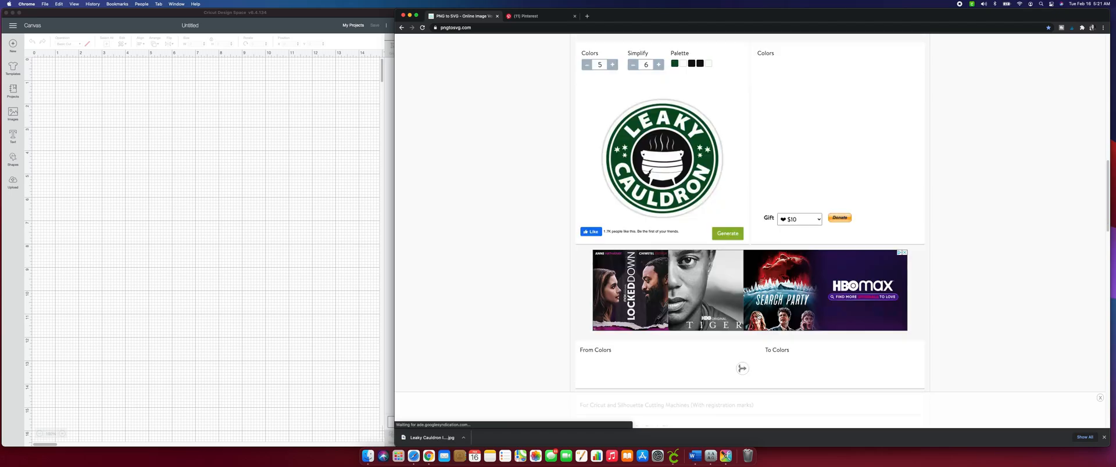
scroll(up, 3)
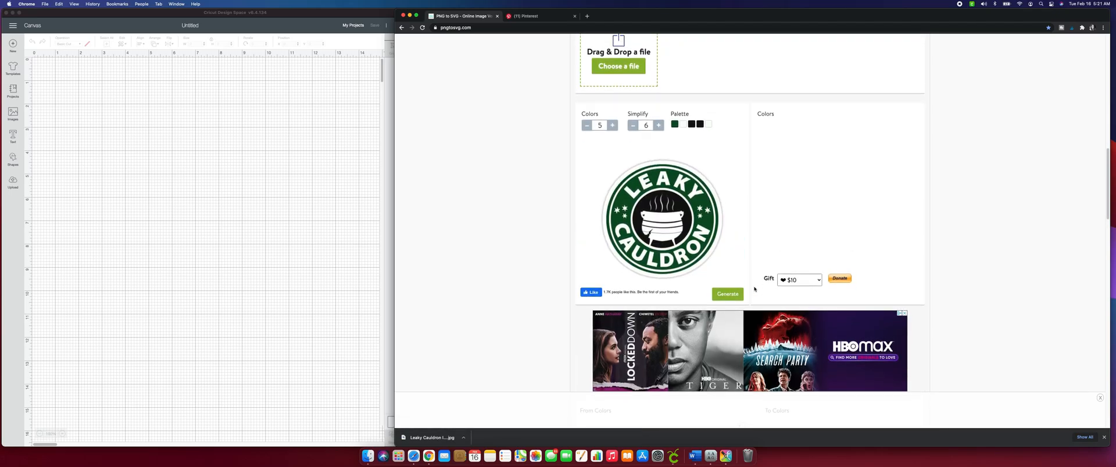
click(727, 293)
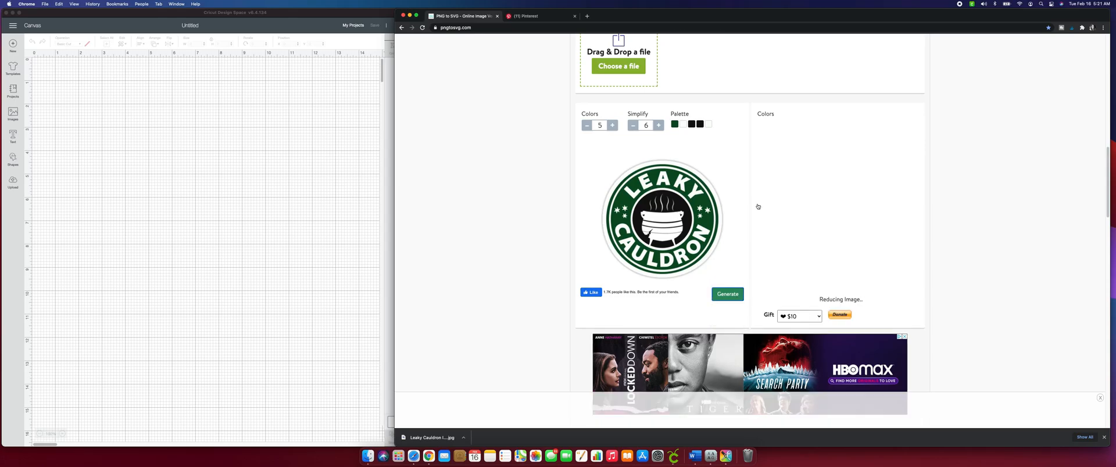
mouse_move(685, 223)
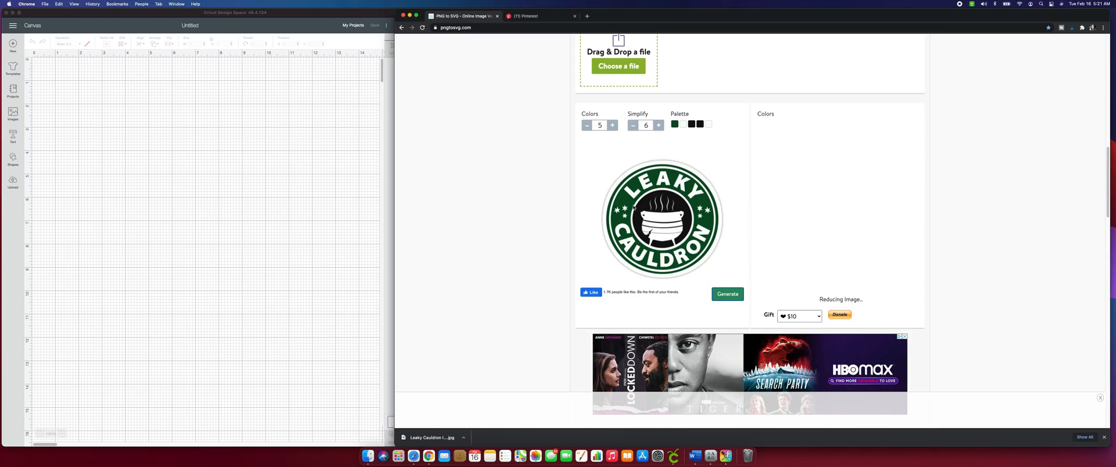
click(727, 293)
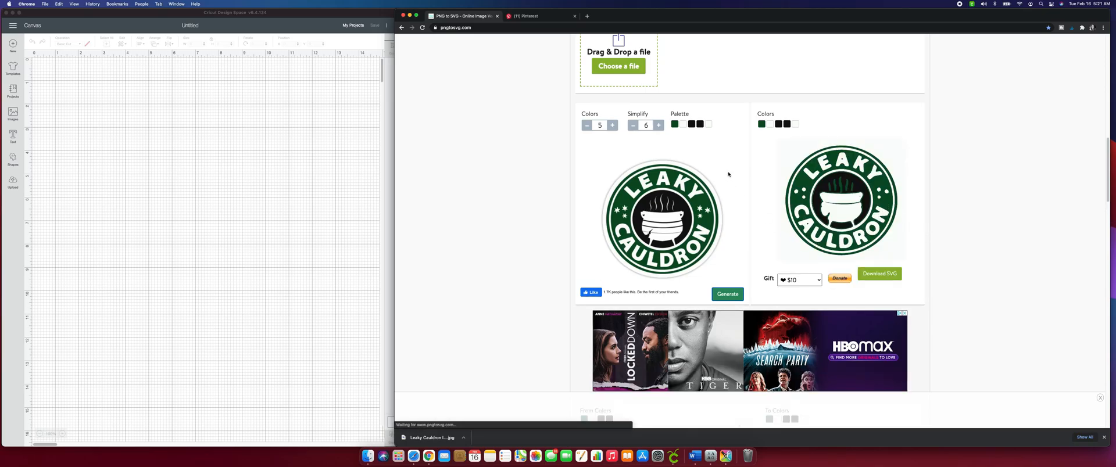
Step: Lower simplify from 3 to 1 and regenerate the vector
click(632, 125)
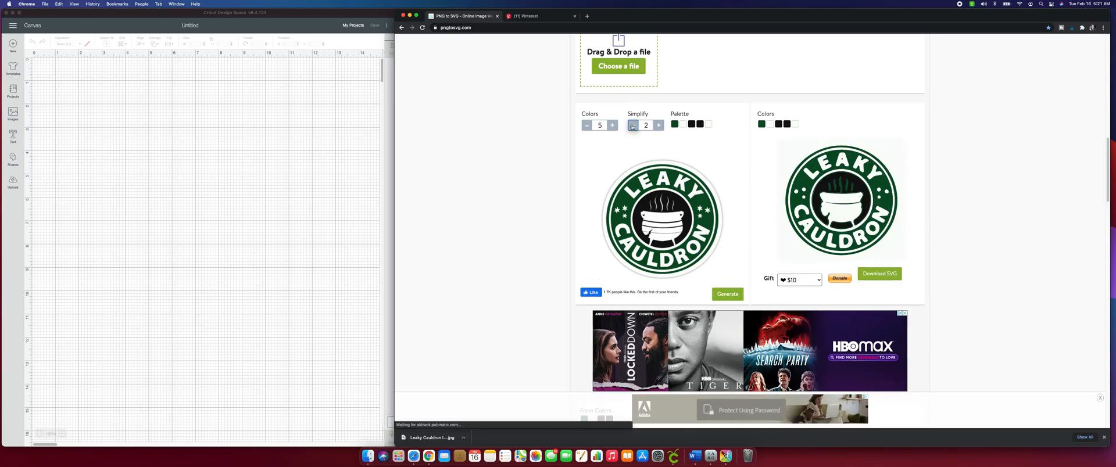
click(632, 125)
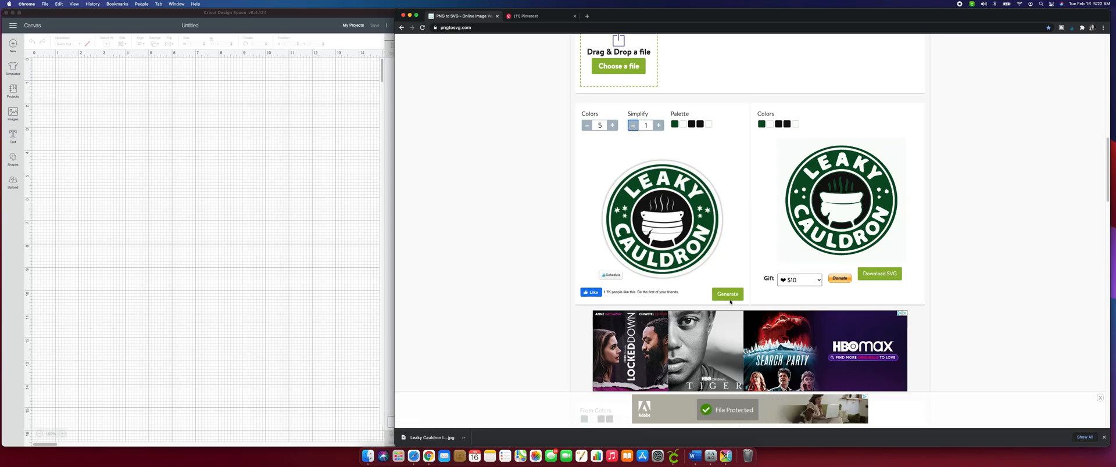
click(727, 294)
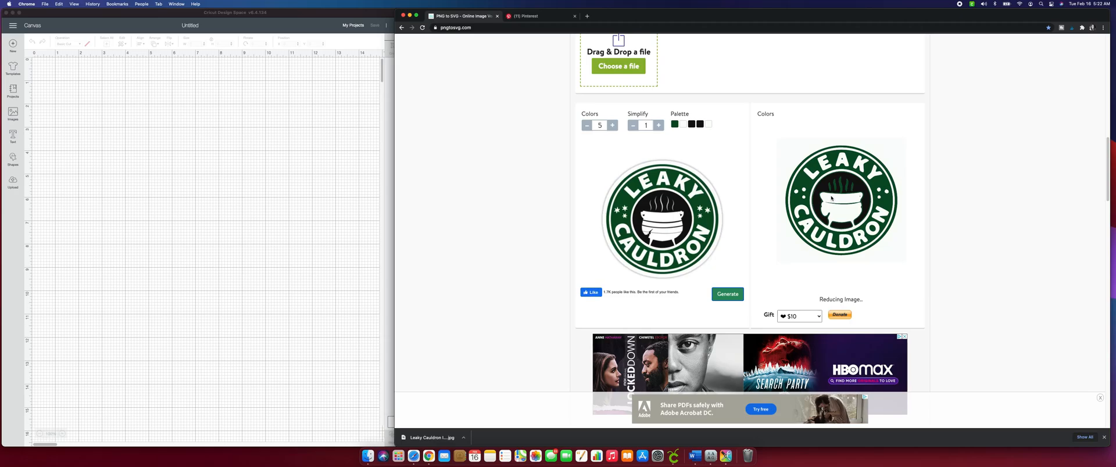
mouse_move(786, 232)
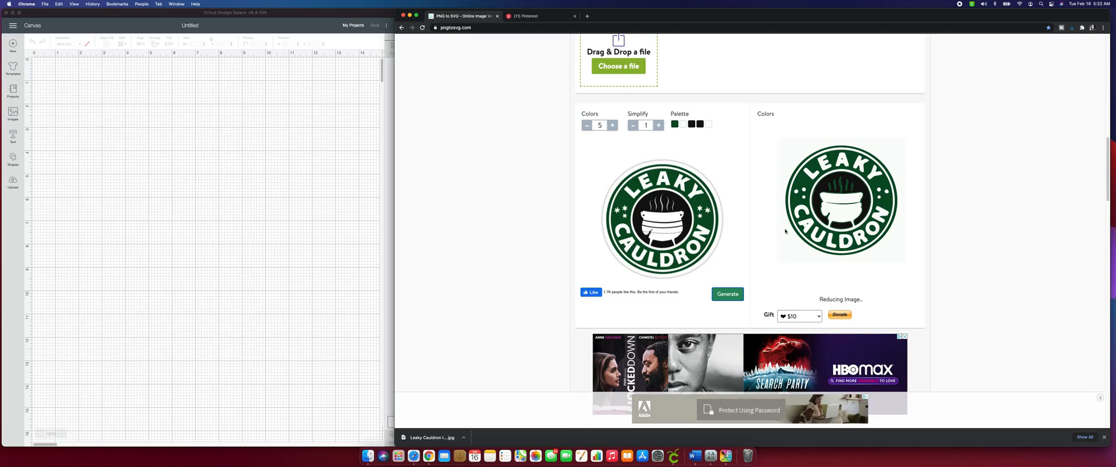
click(727, 295)
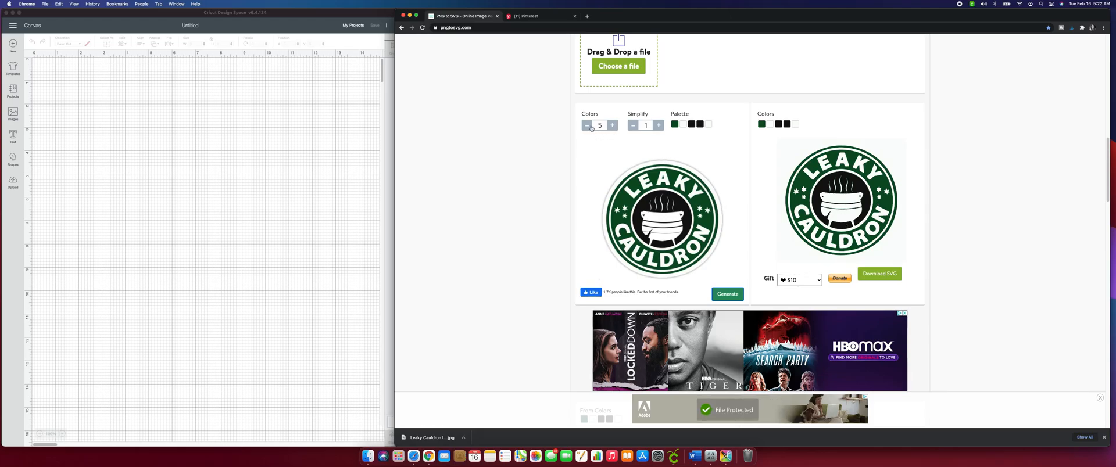
Step: Reduce the colours to 3 and generate the vector
click(586, 125)
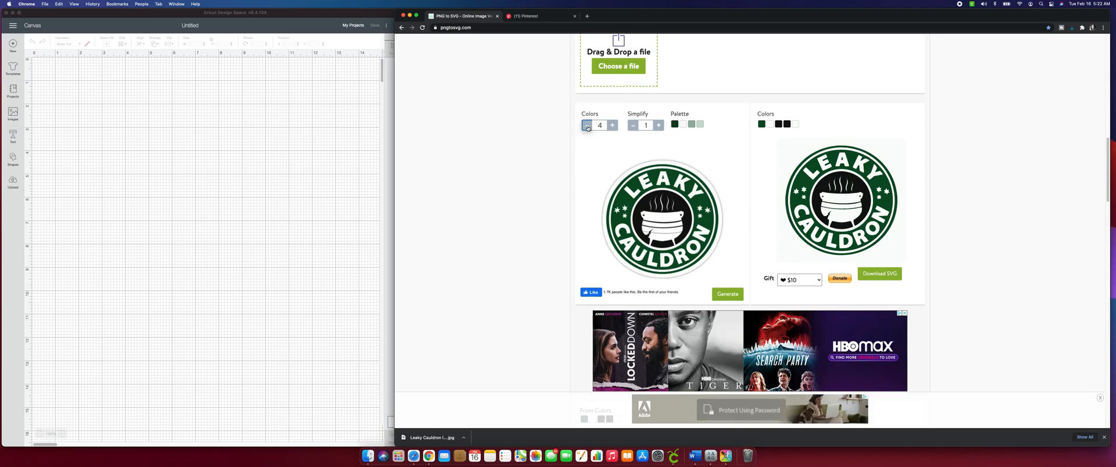
click(587, 125)
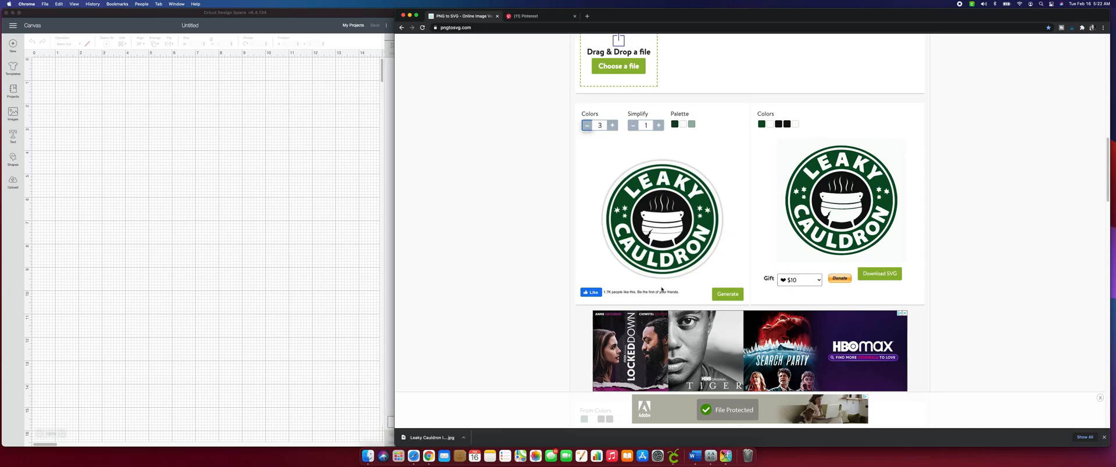
click(727, 293)
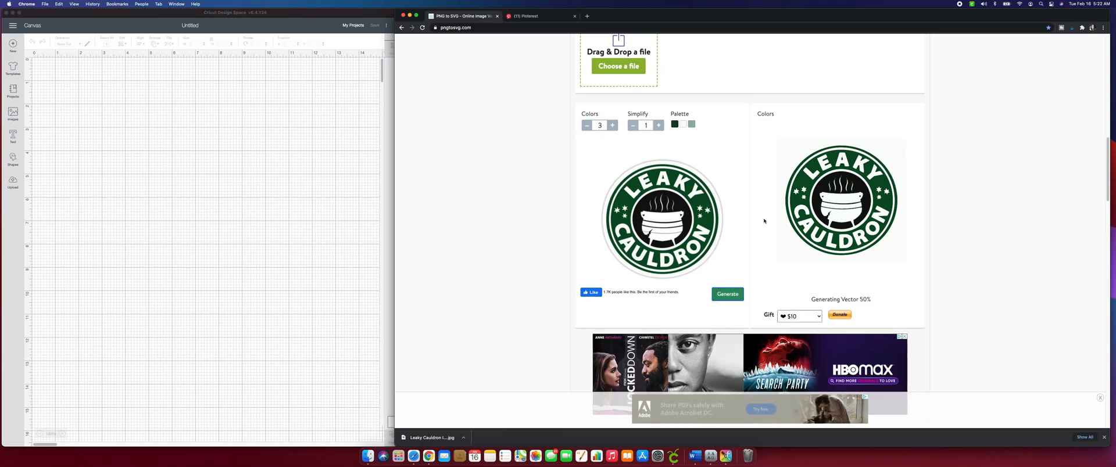
click(726, 294)
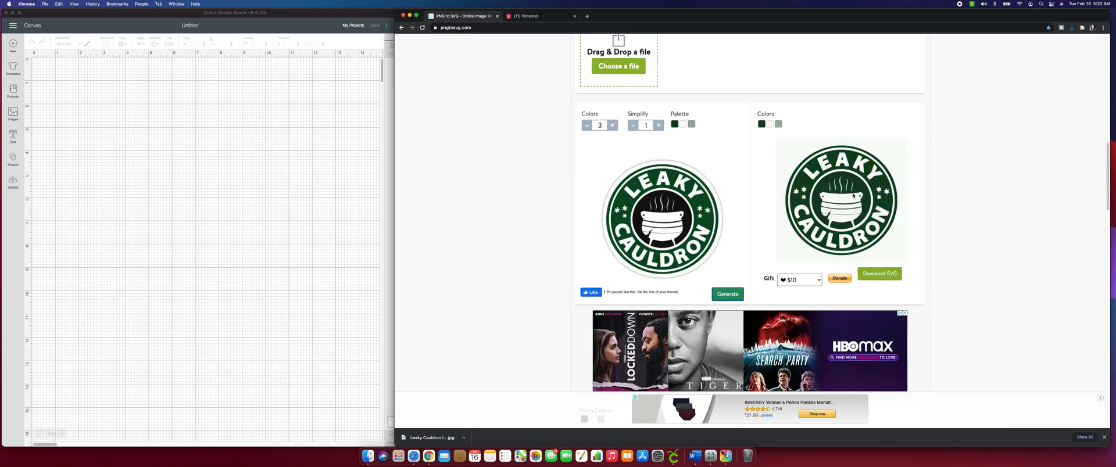
mouse_move(702, 133)
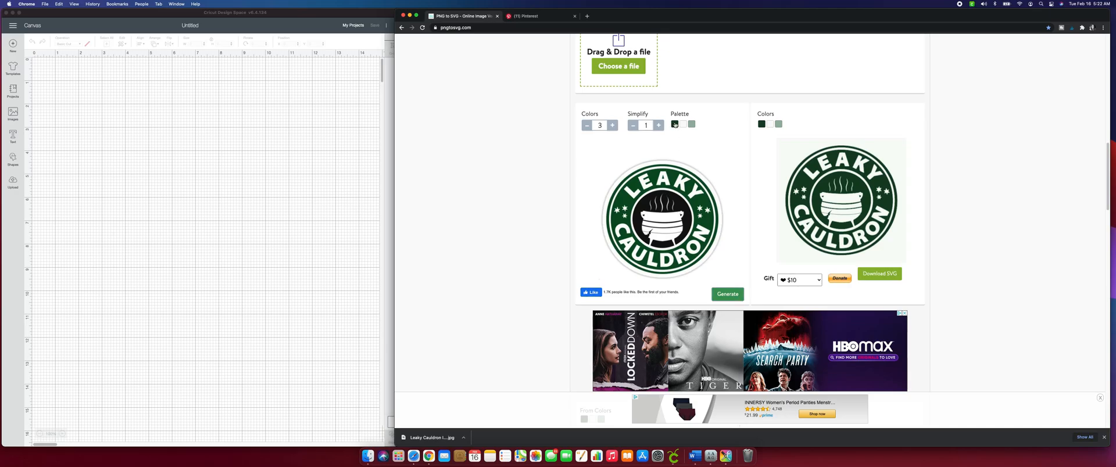
Step: Set palette colours to black and dark green, regenerate, and download the SVG
click(674, 125)
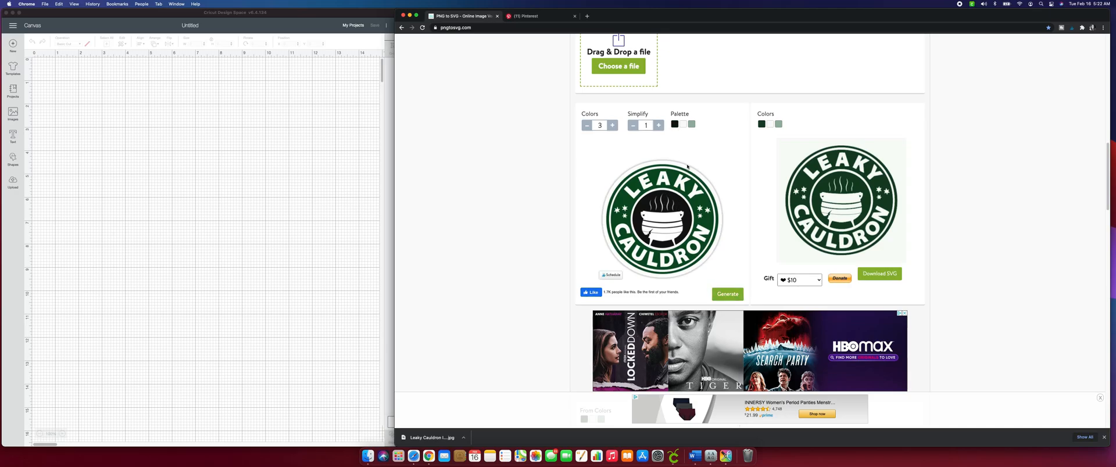
mouse_move(666, 220)
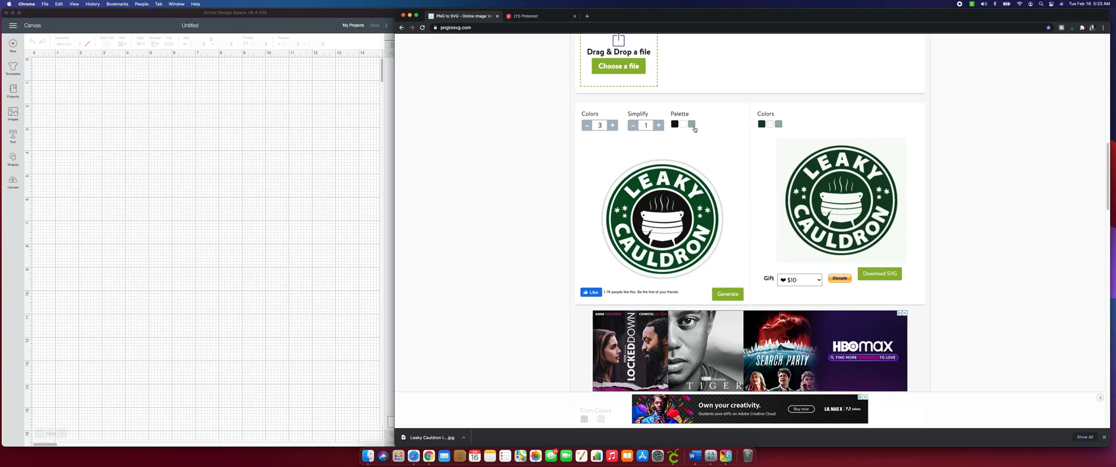
click(692, 124)
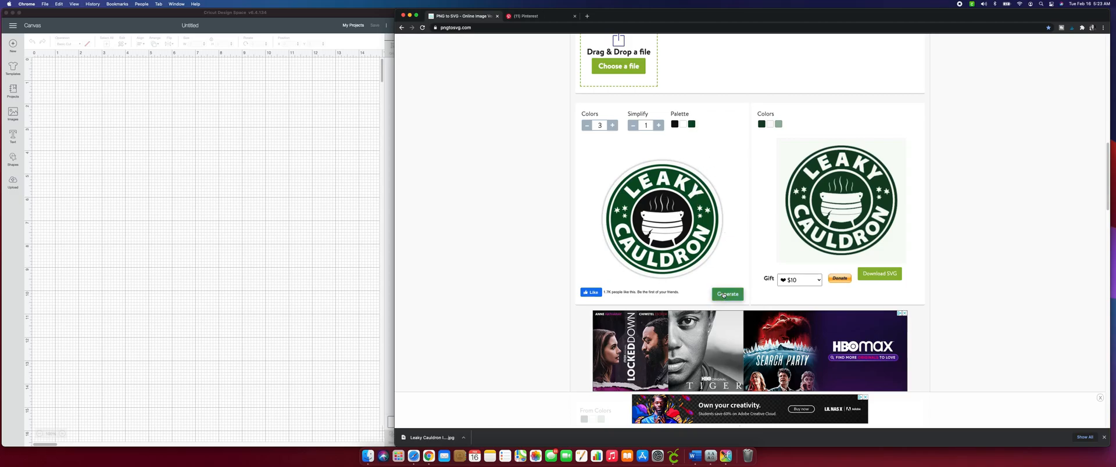
click(727, 295)
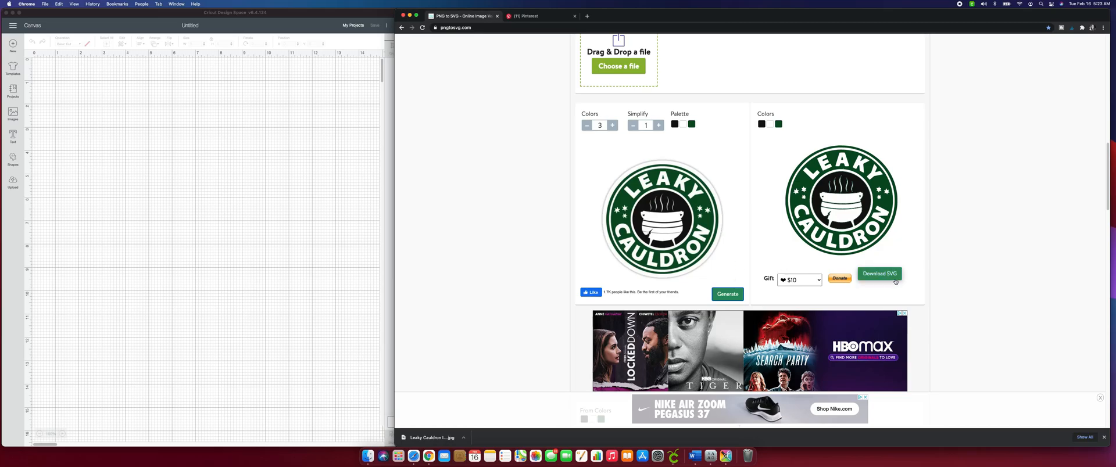
click(880, 274)
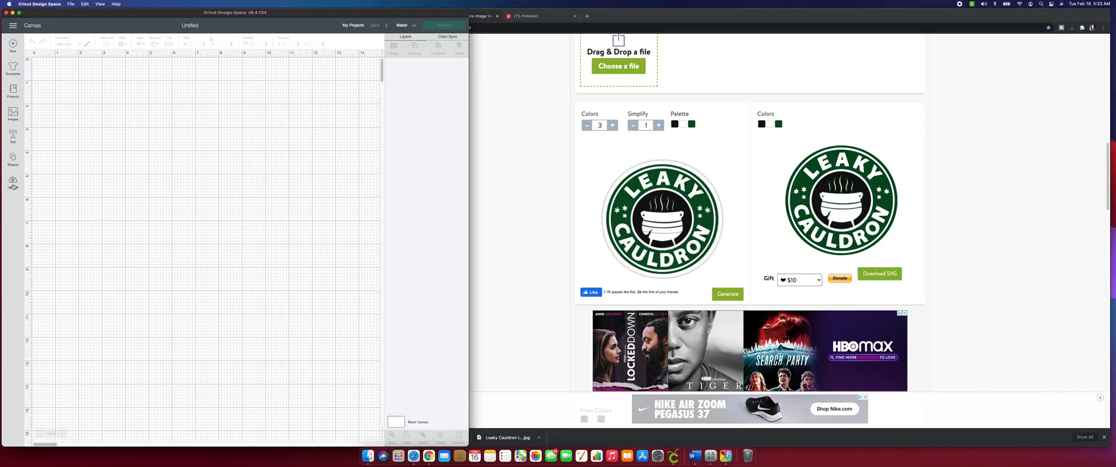
Step: Upload the vectorized Leaky Cauldron SVG from Downloads as a cut image
click(12, 182)
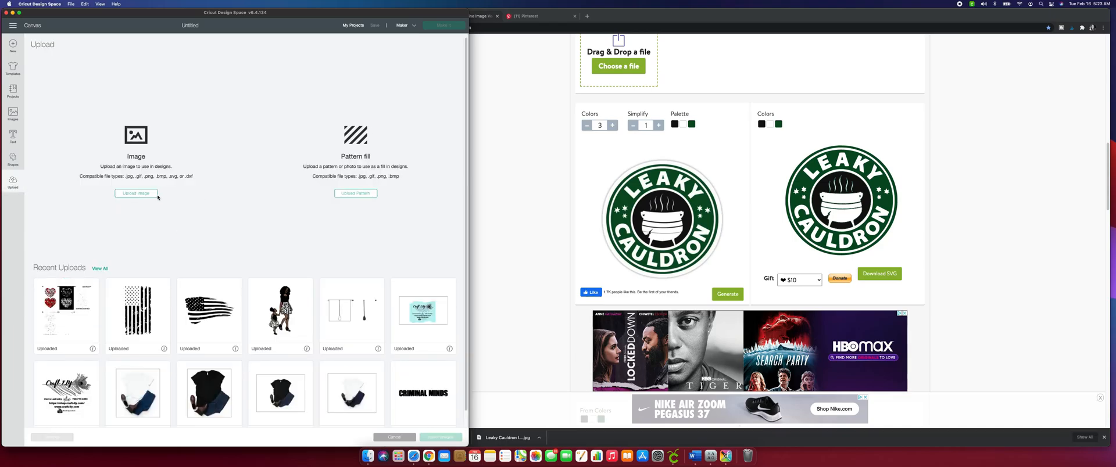
click(136, 193)
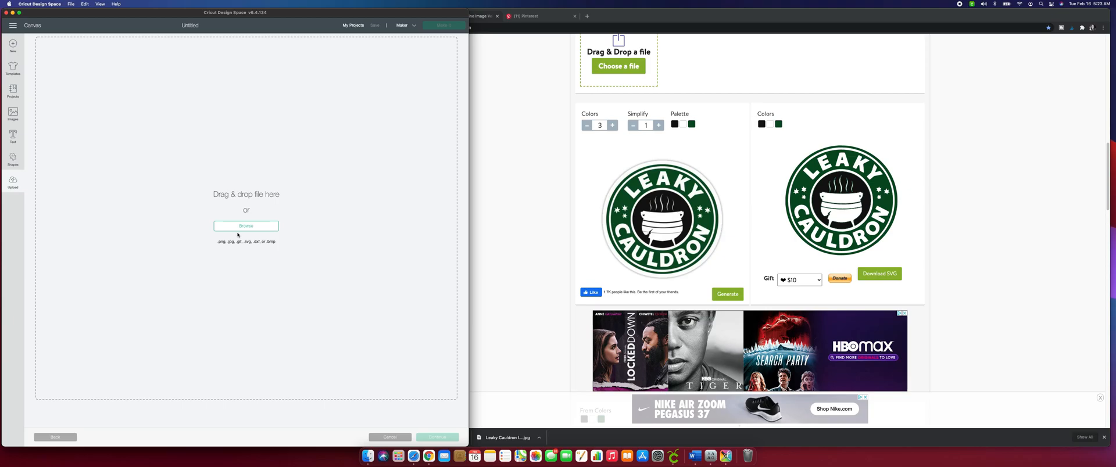
click(246, 226)
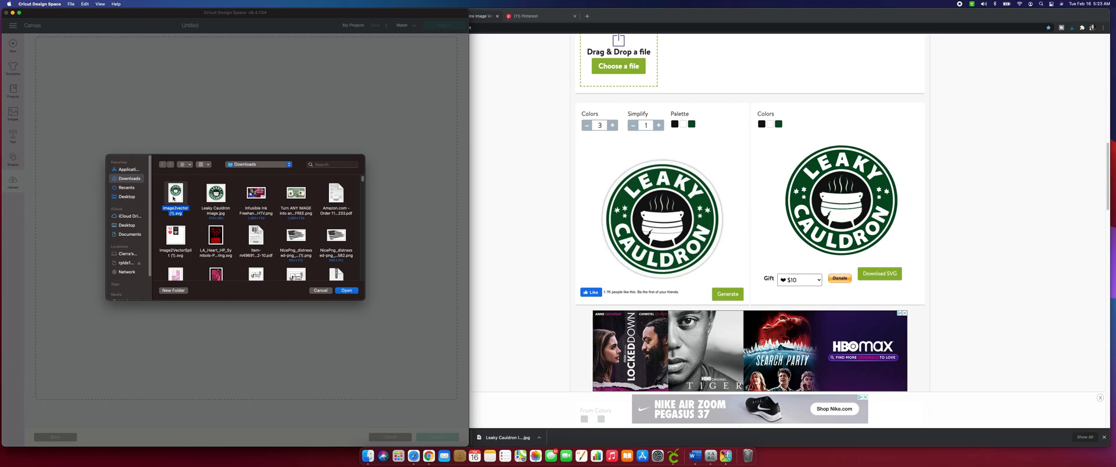
click(346, 290)
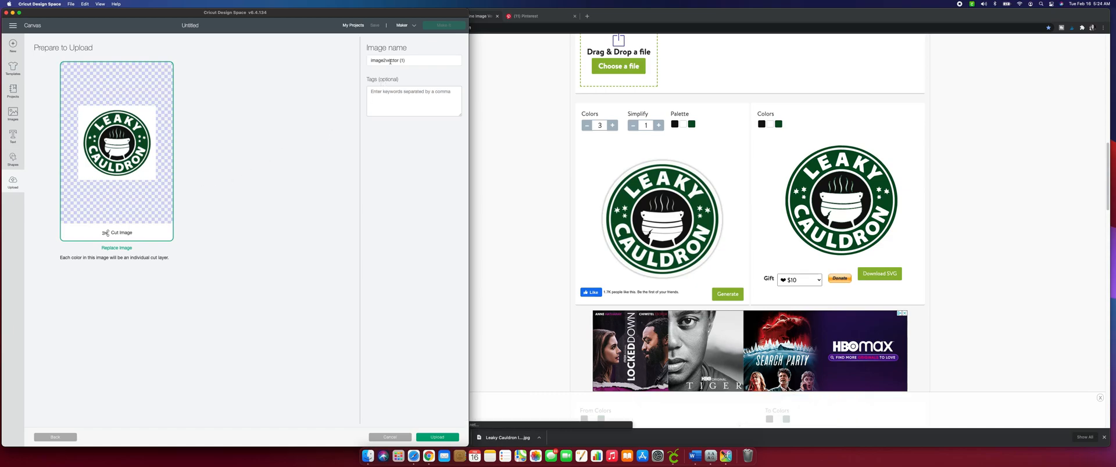
Step: Name the image Leaky Cauldron, upload it, and insert it onto the canvas
triple_click(414, 60)
text(Leaky)
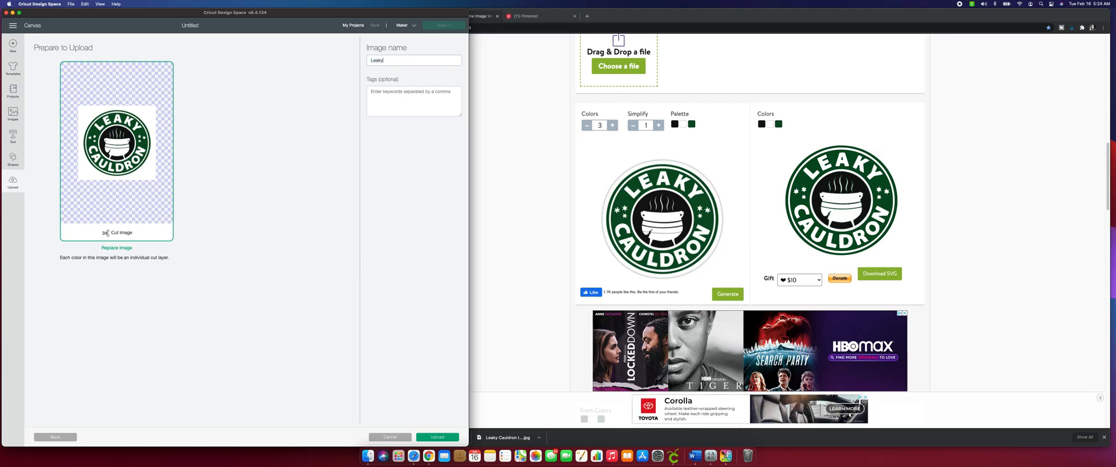
text(Cal)
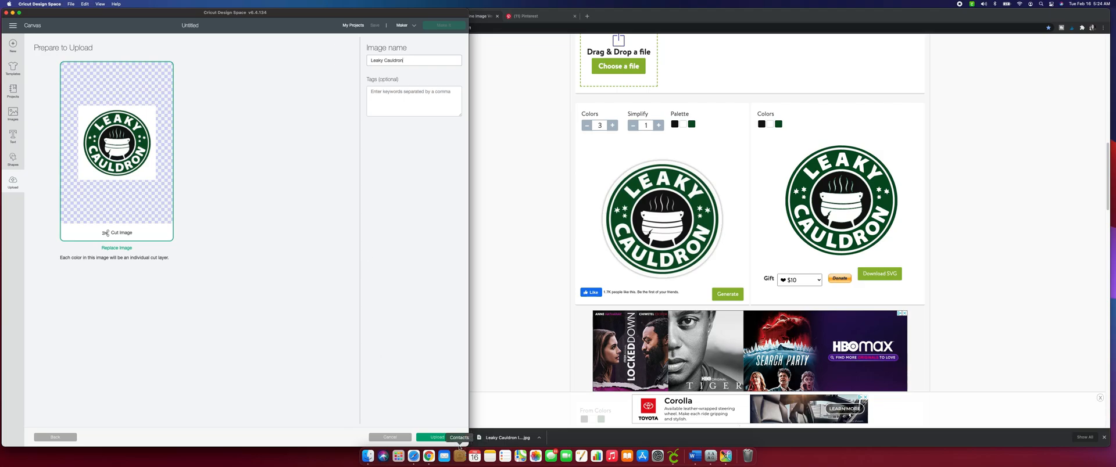
click(436, 437)
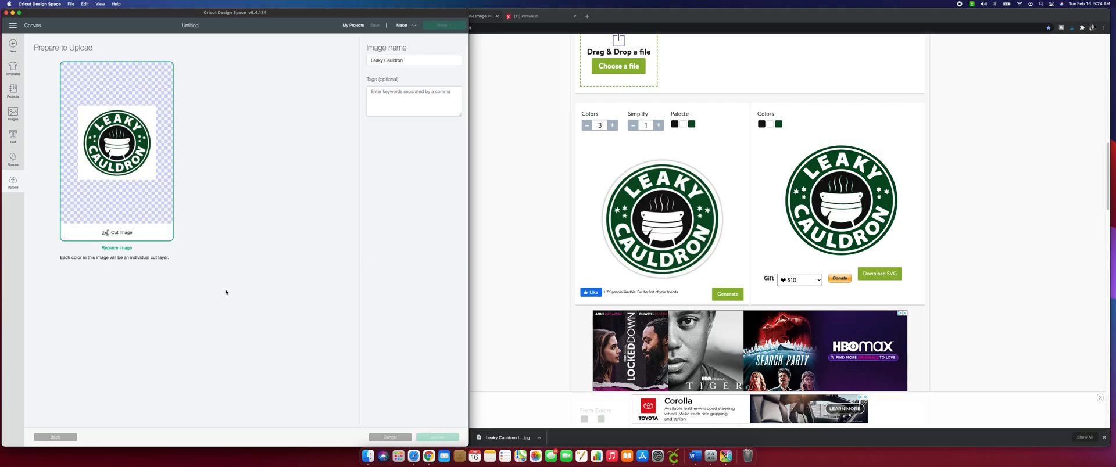
click(437, 437)
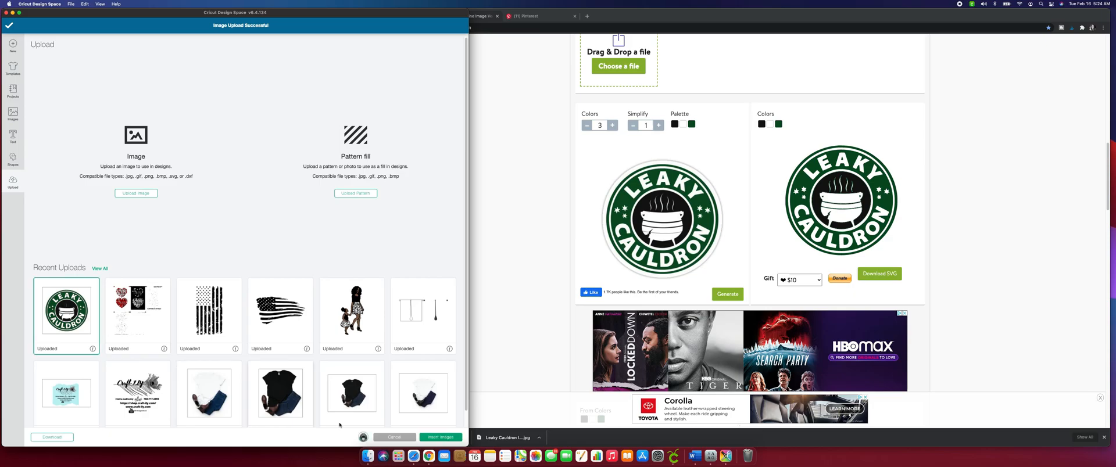
click(440, 438)
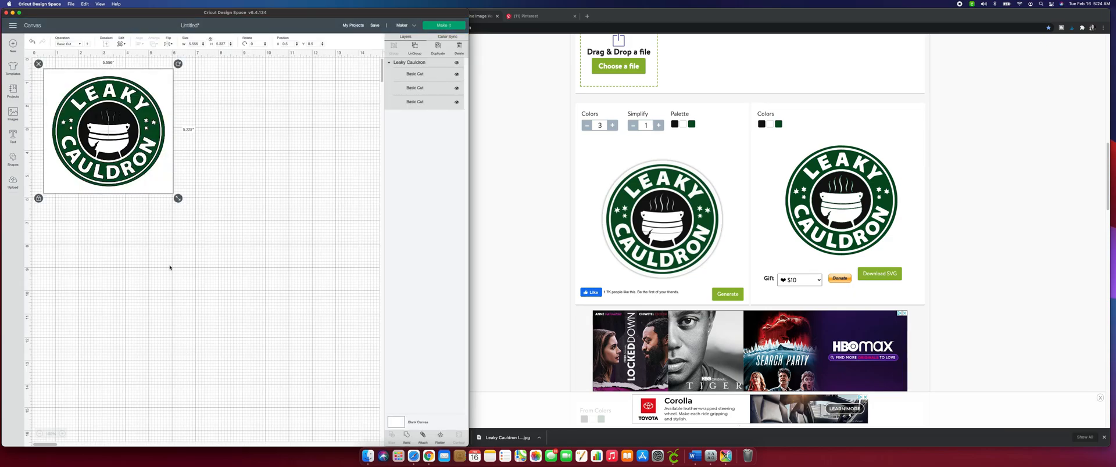
Step: Center the logo, delete the white background layer, and re-center the green ring over the black cauldron
drag(107, 130, 216, 226)
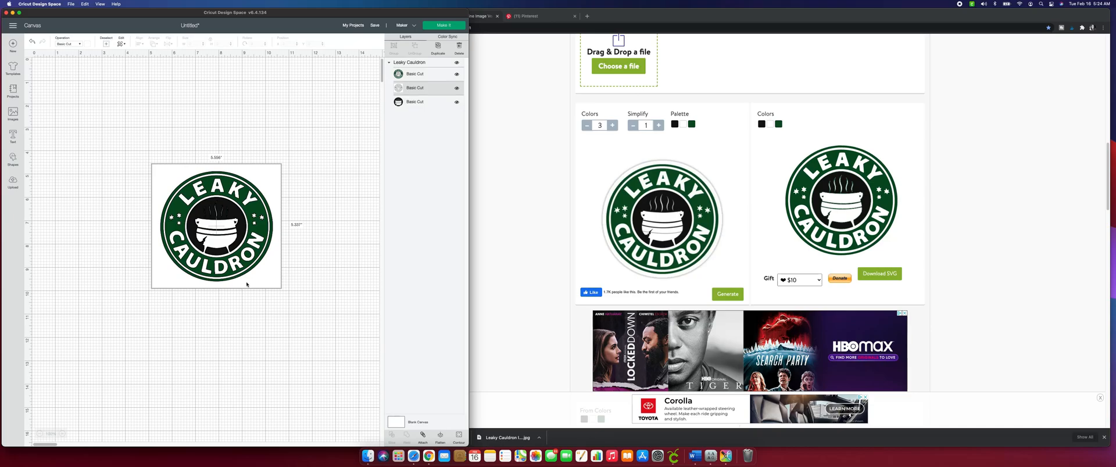
click(216, 226)
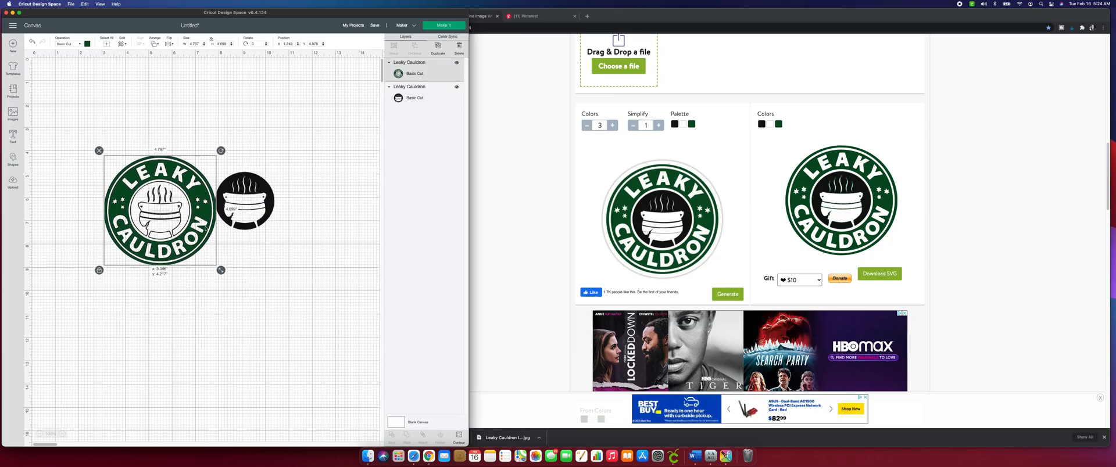
drag(159, 208, 170, 199)
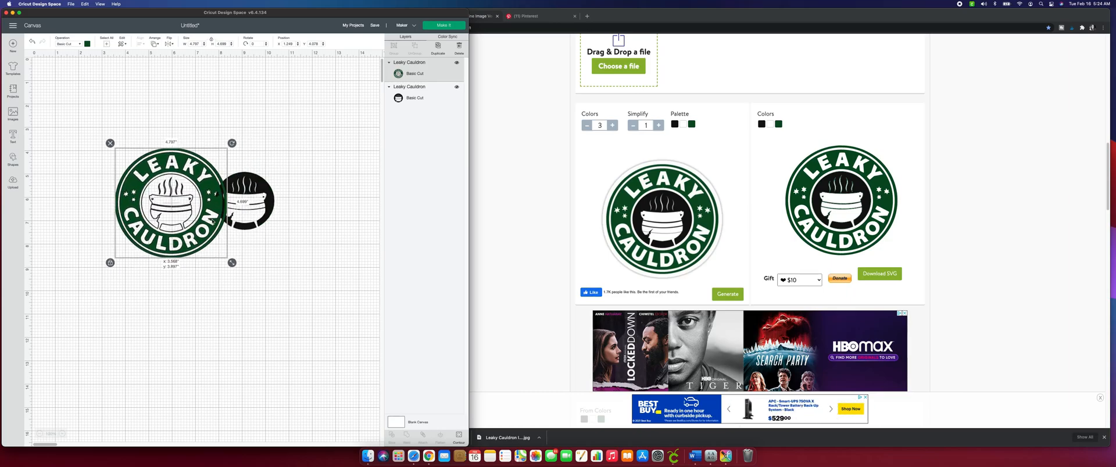
drag(169, 199, 150, 199)
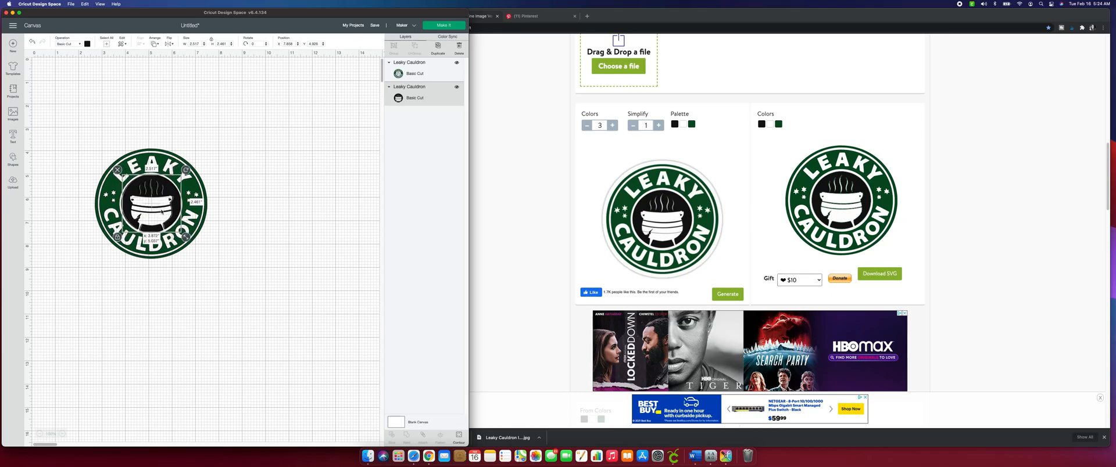
click(285, 320)
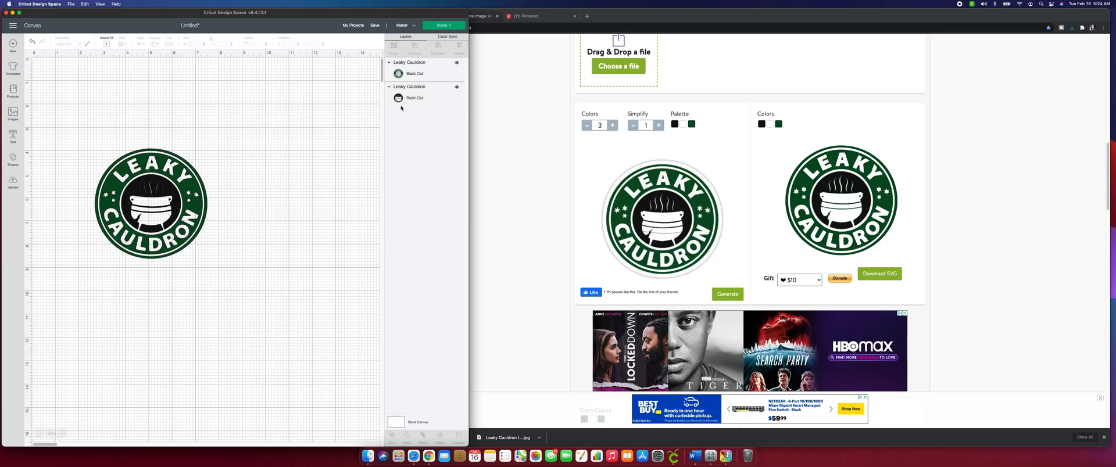
mouse_move(315, 169)
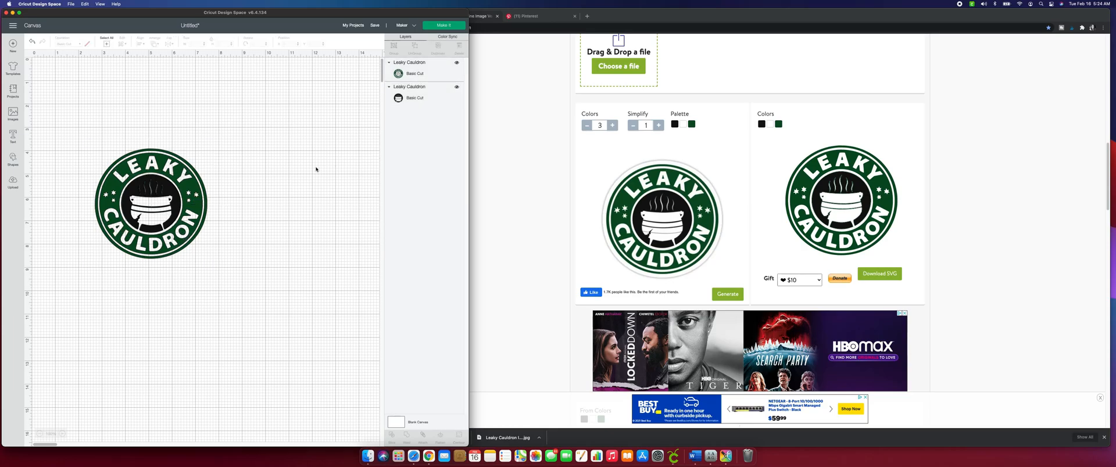
mouse_move(335, 217)
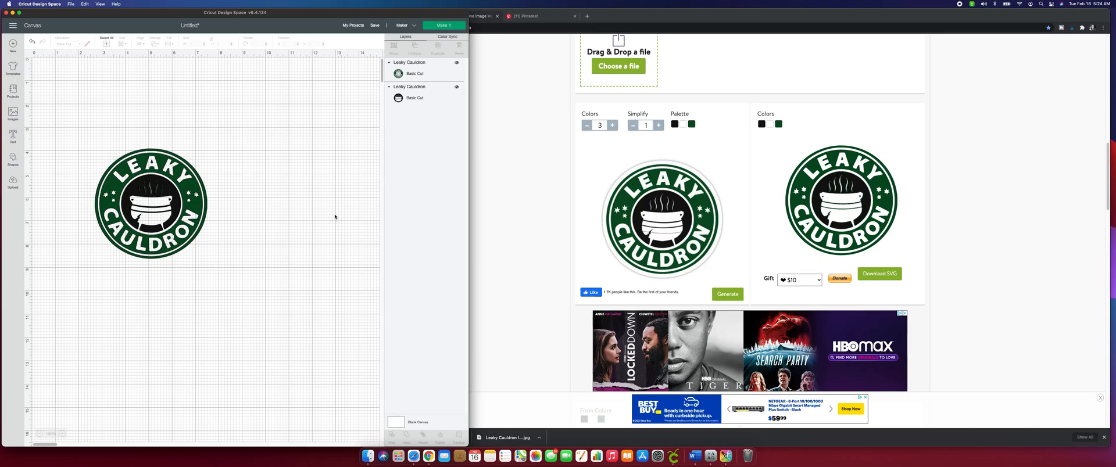
mouse_move(218, 204)
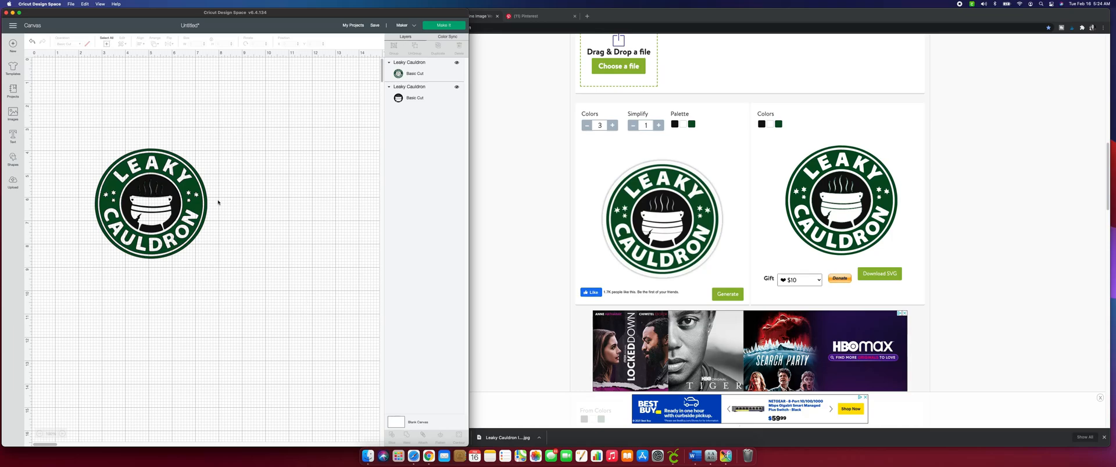
Step: Color the green ring layer red and the black cauldron layer pink using the Color swatch
click(151, 203)
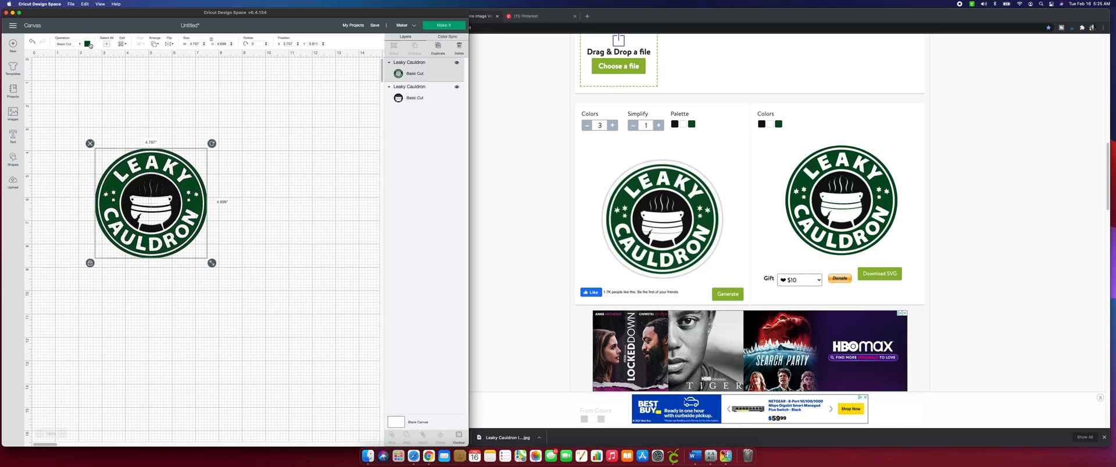
click(88, 43)
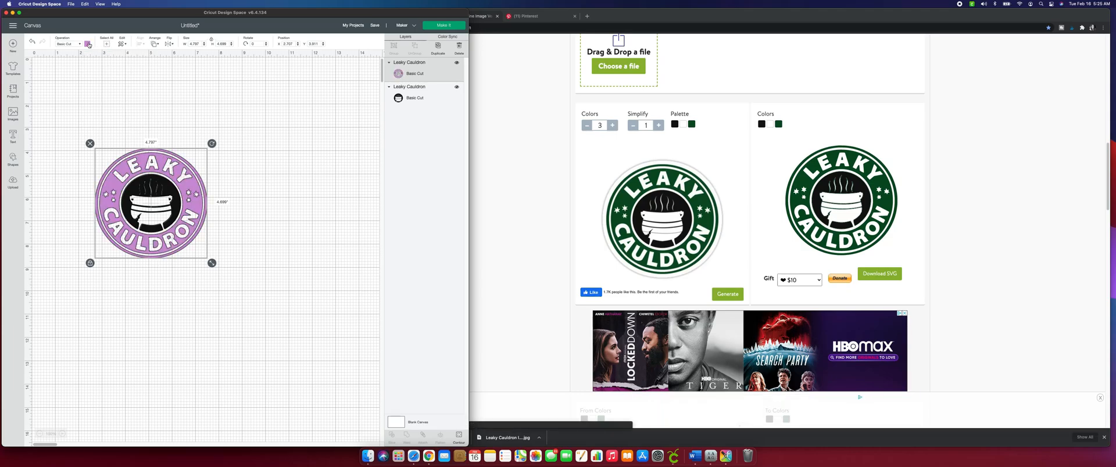
click(88, 43)
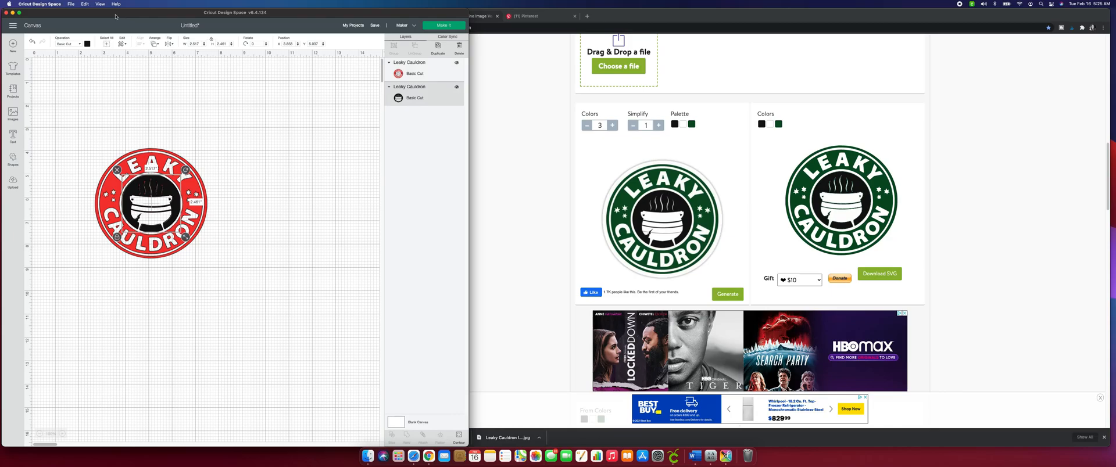
click(88, 43)
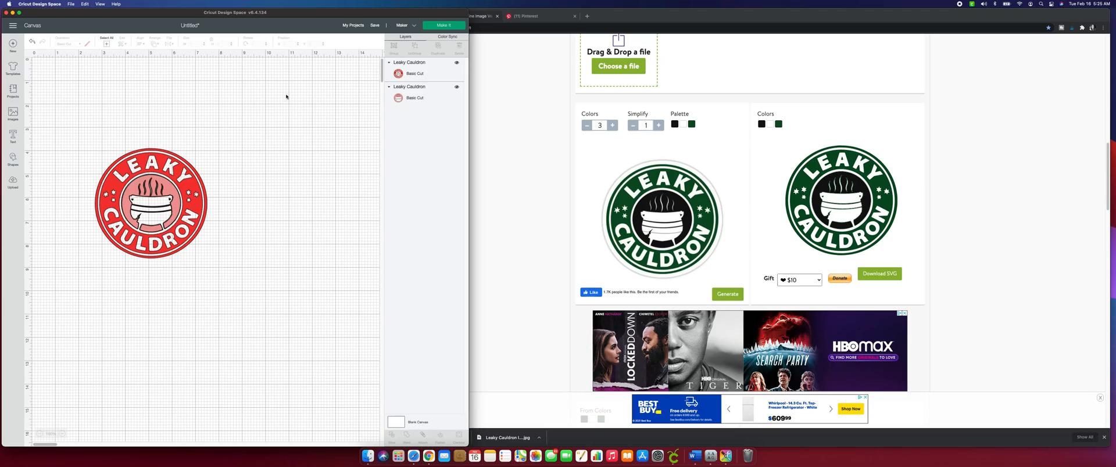
mouse_move(331, 137)
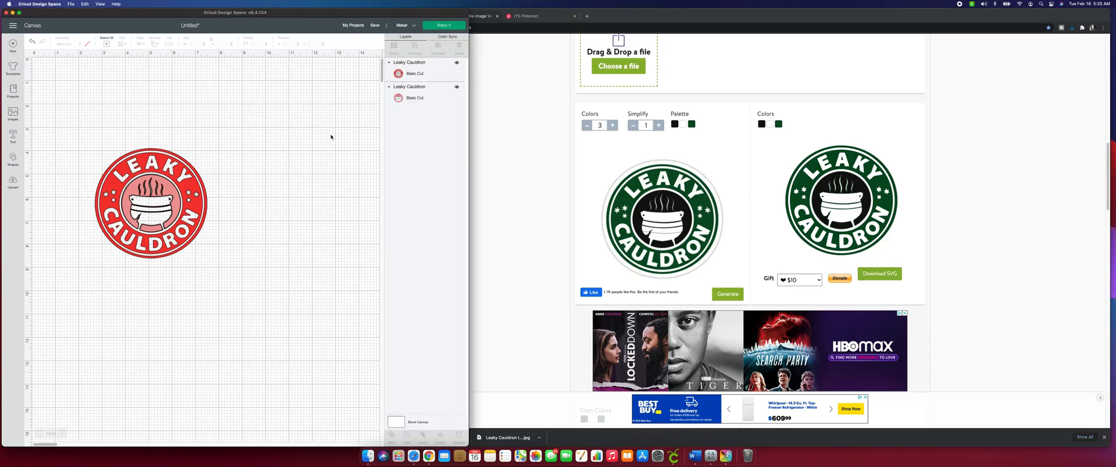
mouse_move(327, 134)
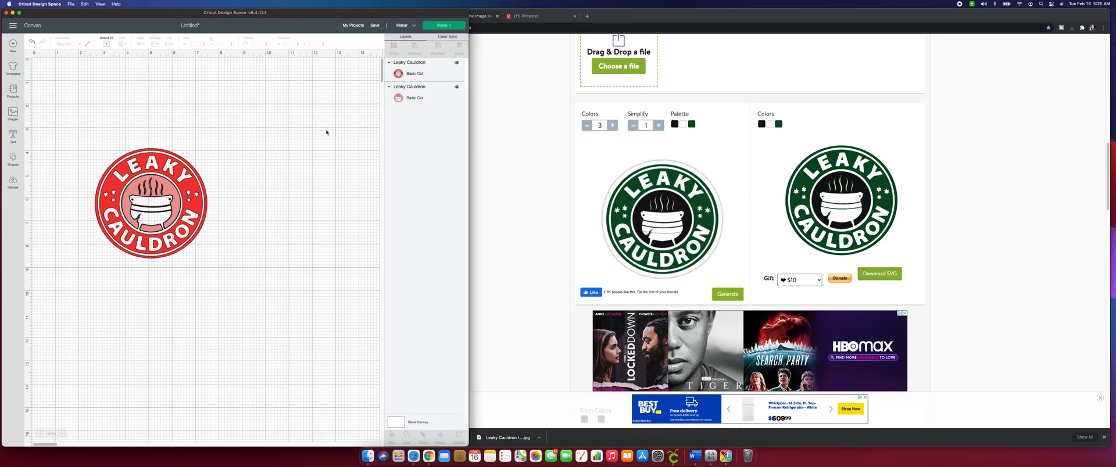
mouse_move(310, 134)
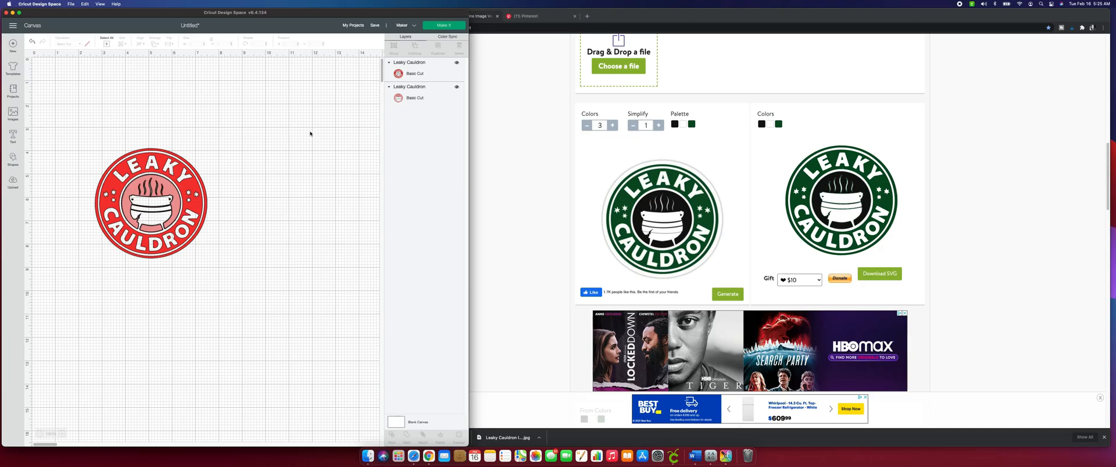
mouse_move(349, 133)
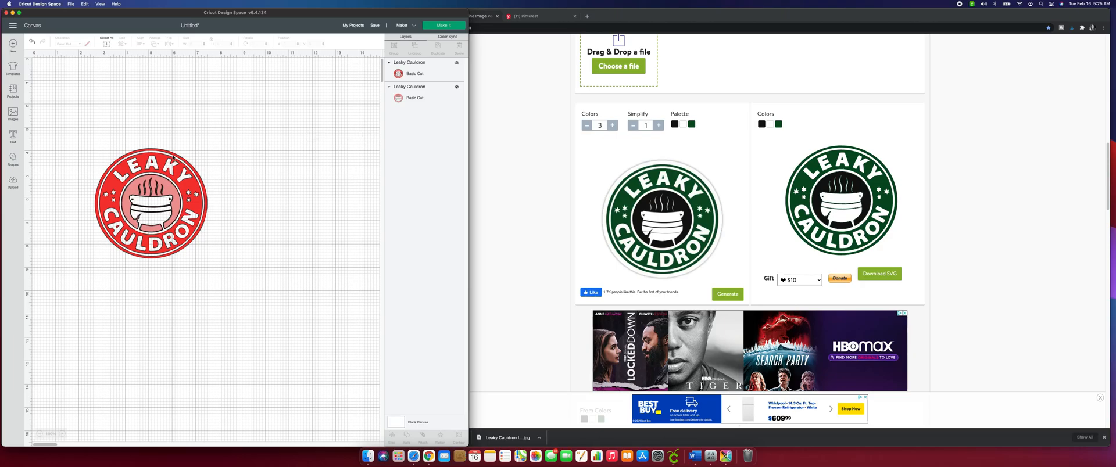
click(152, 204)
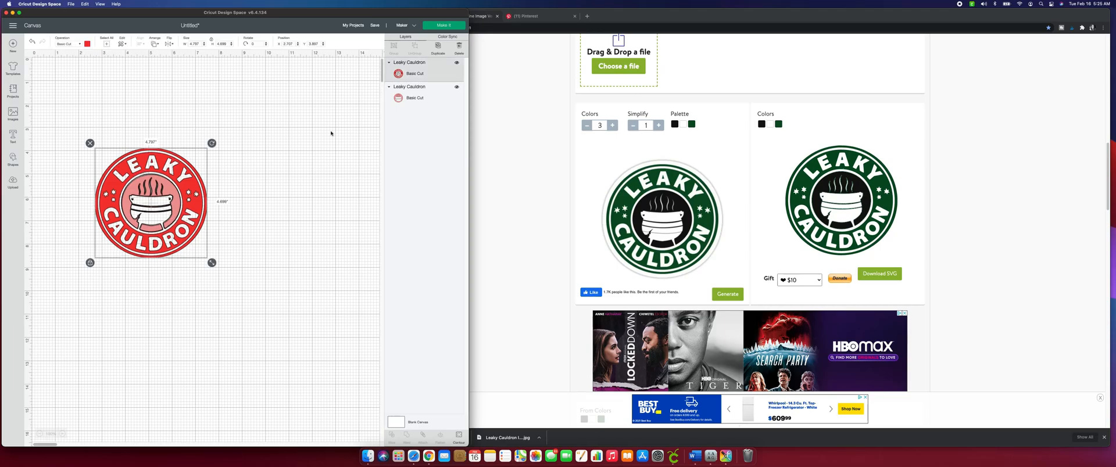
mouse_move(350, 133)
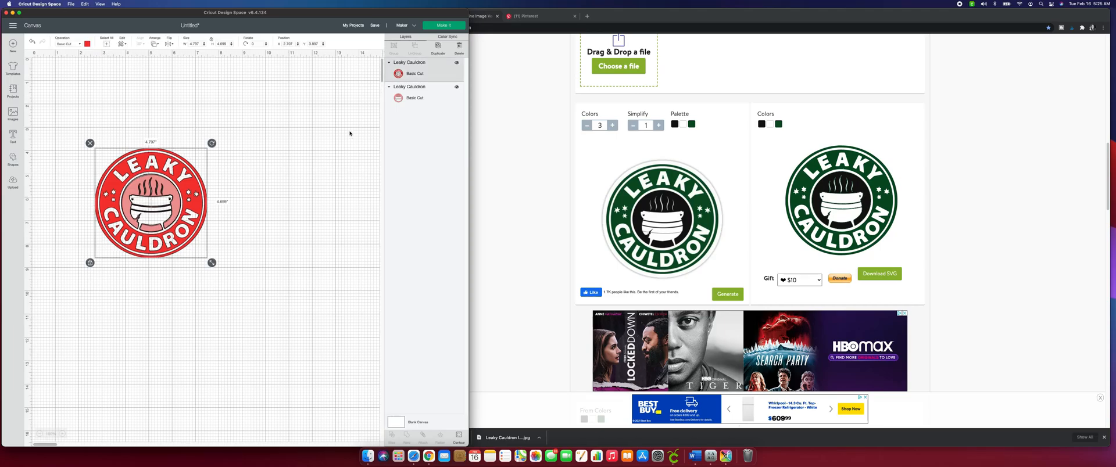